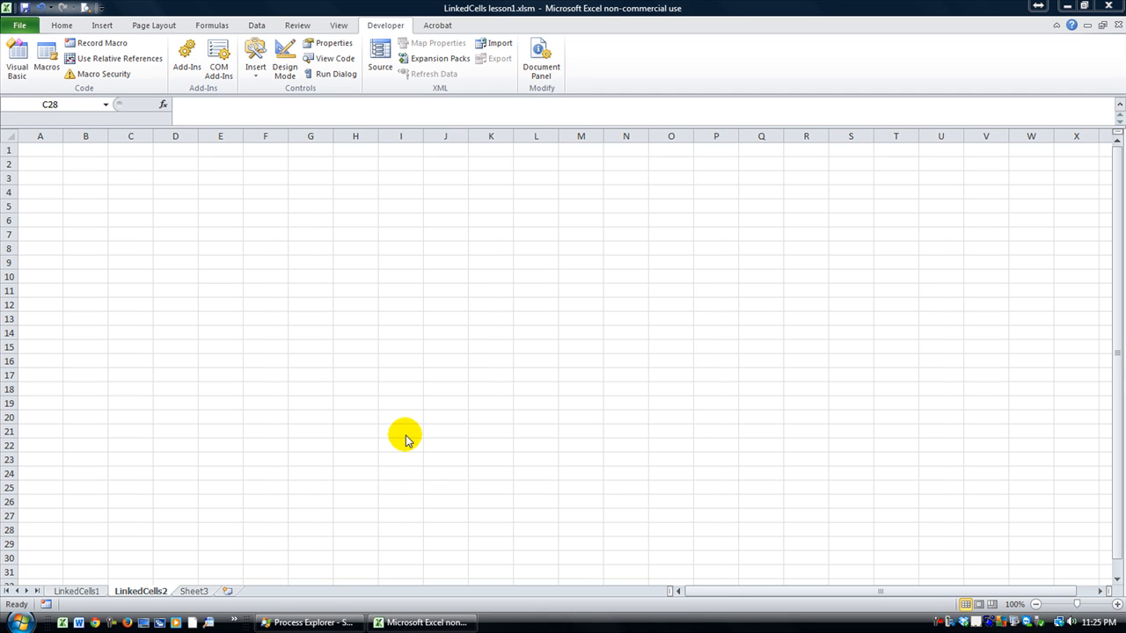
{"action": "mouse_move", "coordinate": [333, 464]}
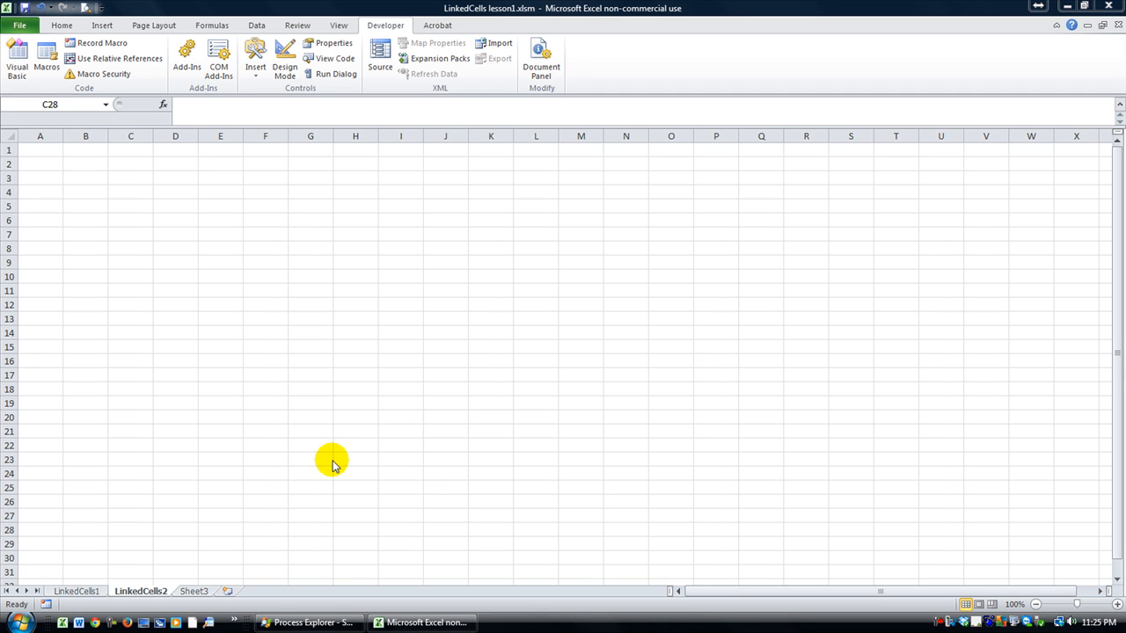
Untick the True? checkbox on LinkedCells1 so A2 reads FALSE and B2's IF formula shows Inactive
{"action": "left_click", "coordinate": [130, 530]}
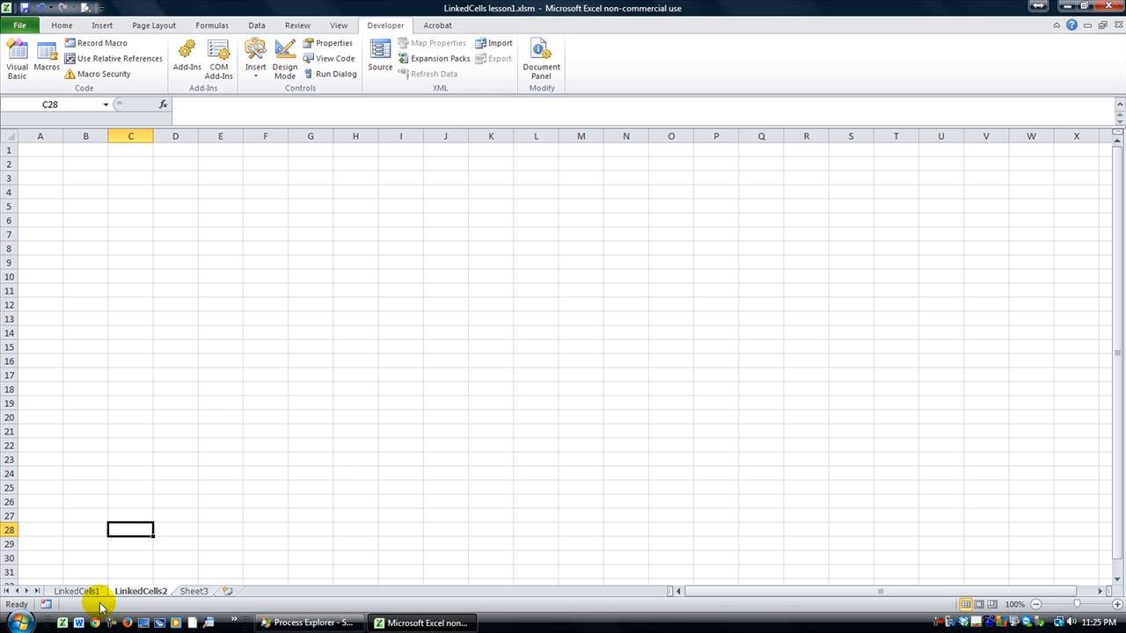
{"action": "left_click", "coordinate": [75, 590]}
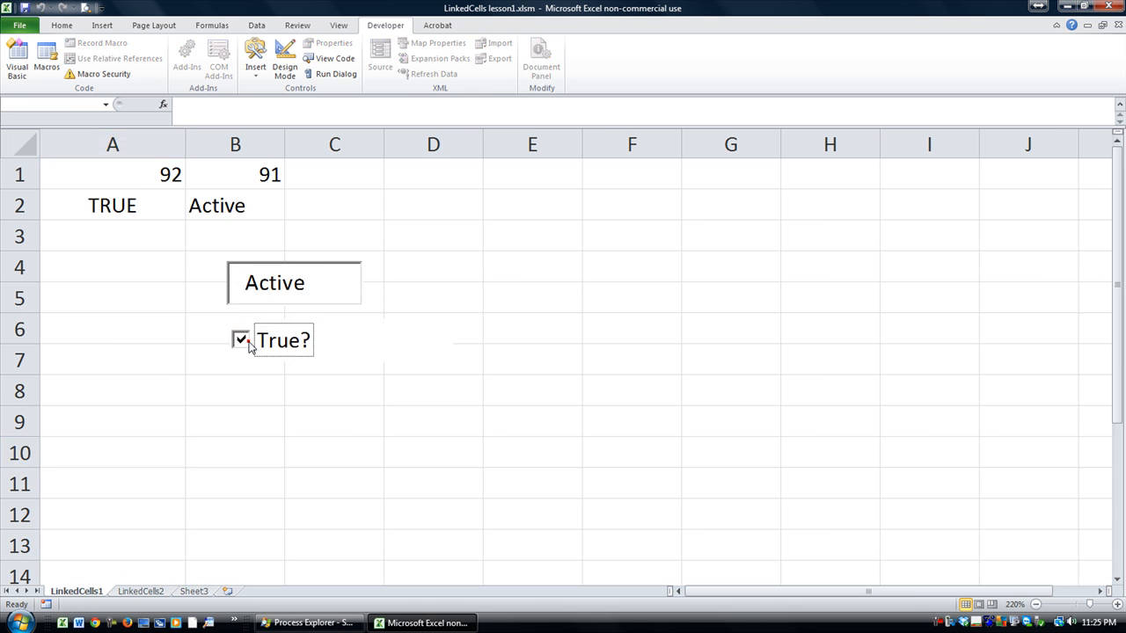
{"action": "left_click", "coordinate": [241, 340]}
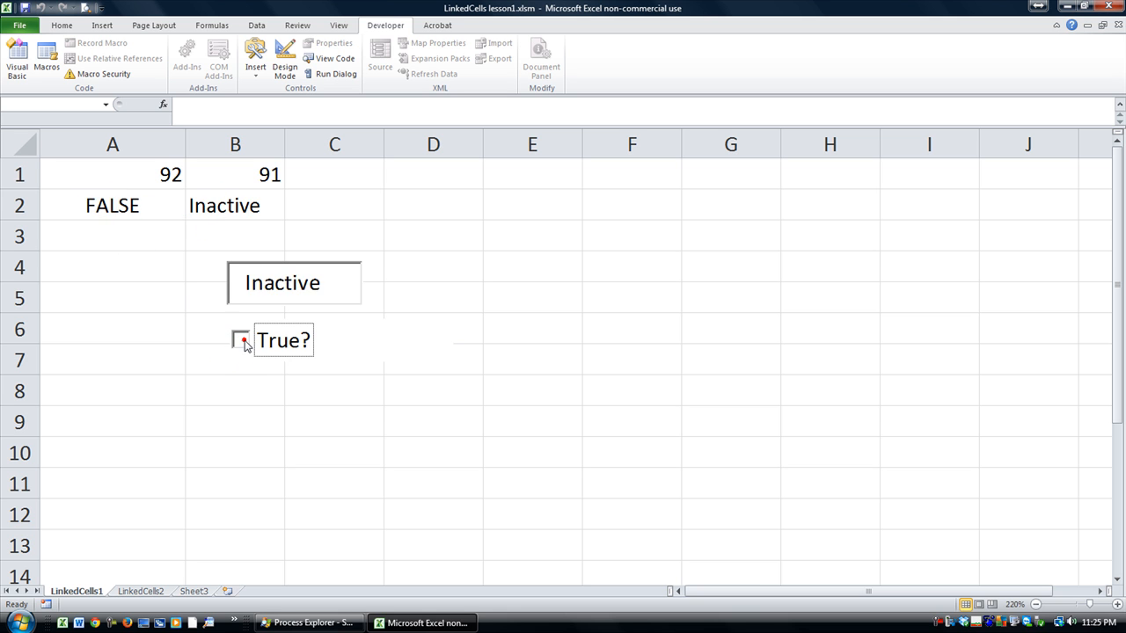
{"action": "left_click", "coordinate": [235, 205]}
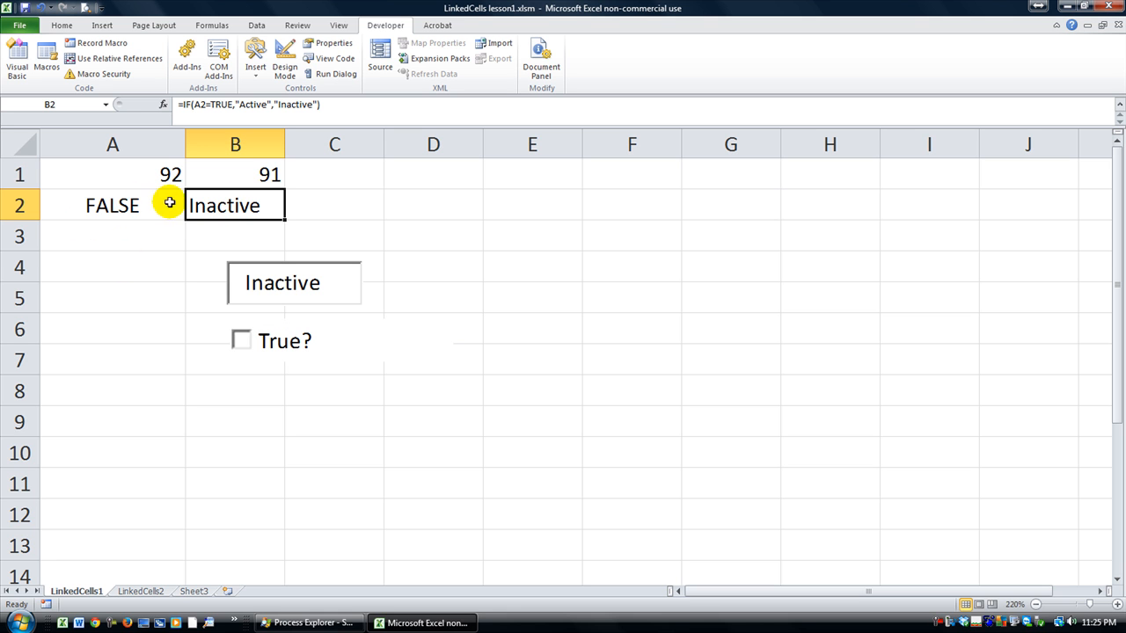
{"action": "mouse_move", "coordinate": [227, 86]}
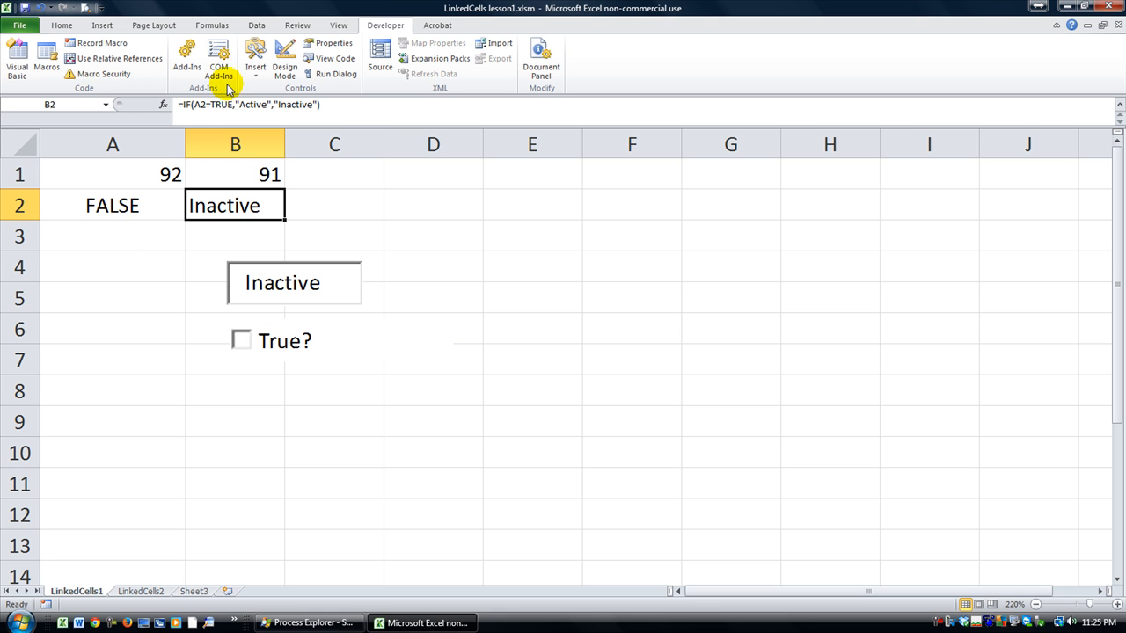
{"action": "mouse_move", "coordinate": [148, 212]}
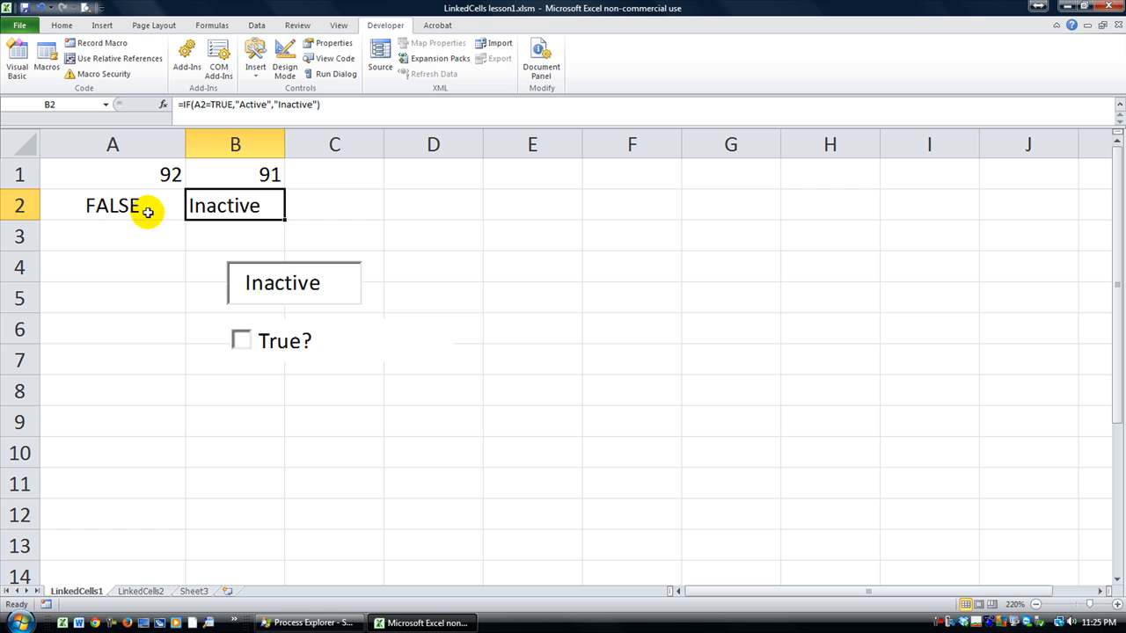
{"action": "mouse_move", "coordinate": [124, 206]}
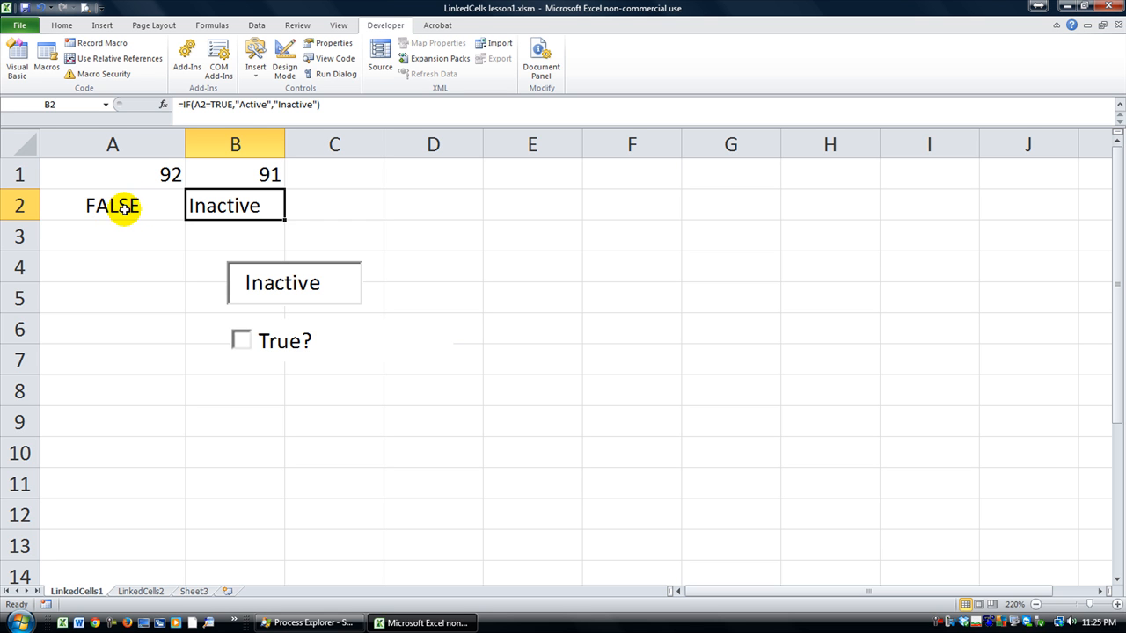
{"action": "mouse_move", "coordinate": [159, 217]}
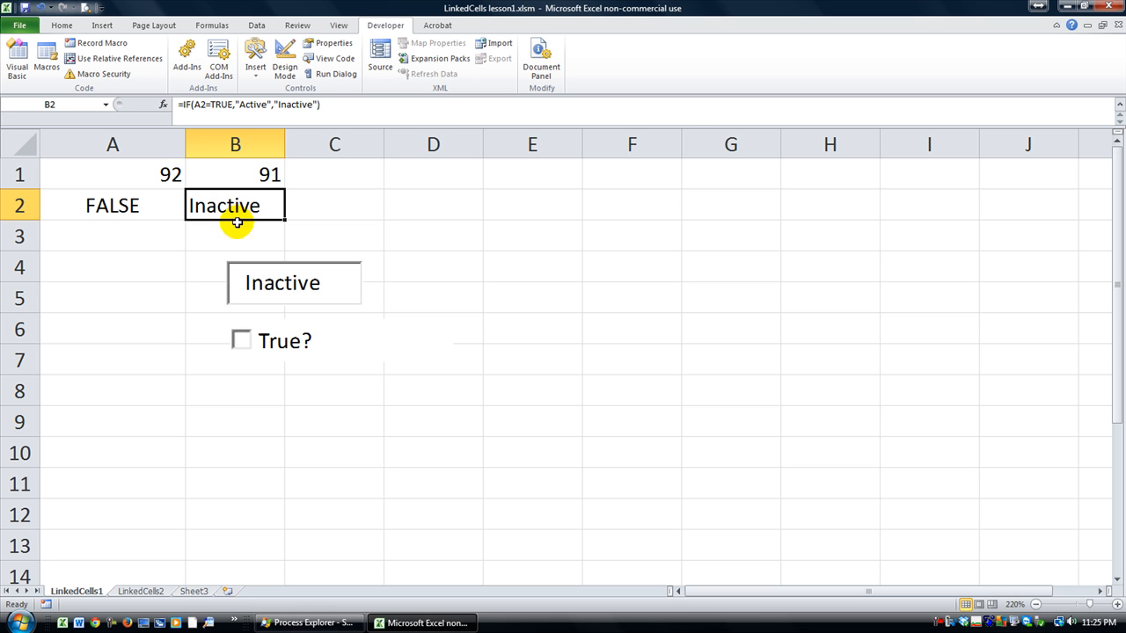
{"action": "mouse_move", "coordinate": [257, 272]}
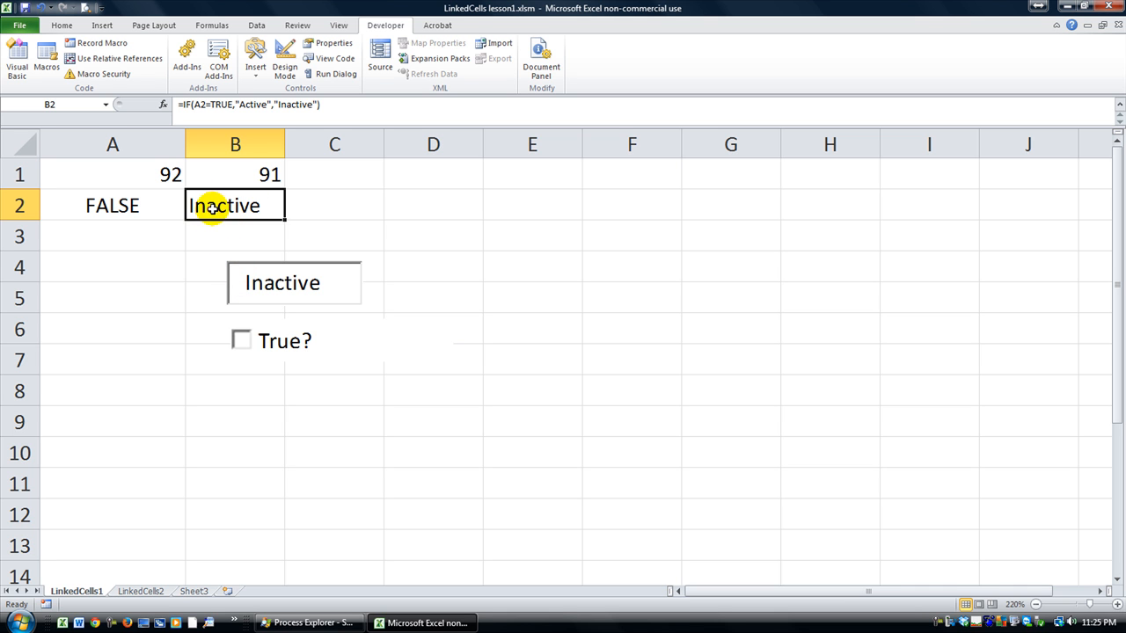
{"action": "mouse_move", "coordinate": [155, 580]}
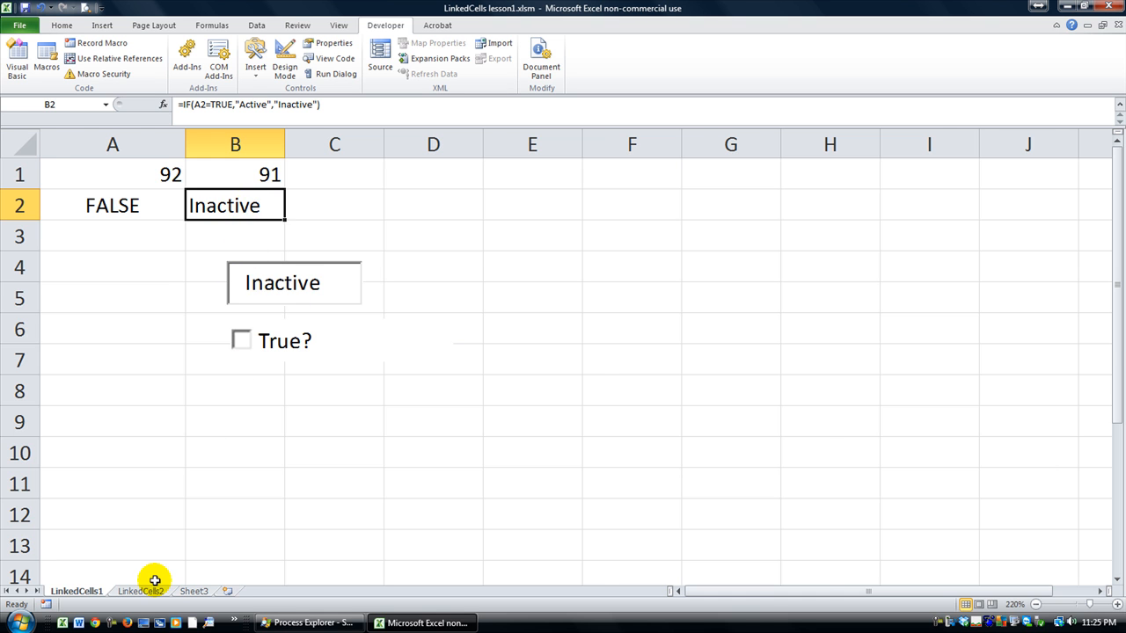
Enter 1.5 into cell A1 of the LinkedCells2 sheet
{"action": "left_click", "coordinate": [139, 590]}
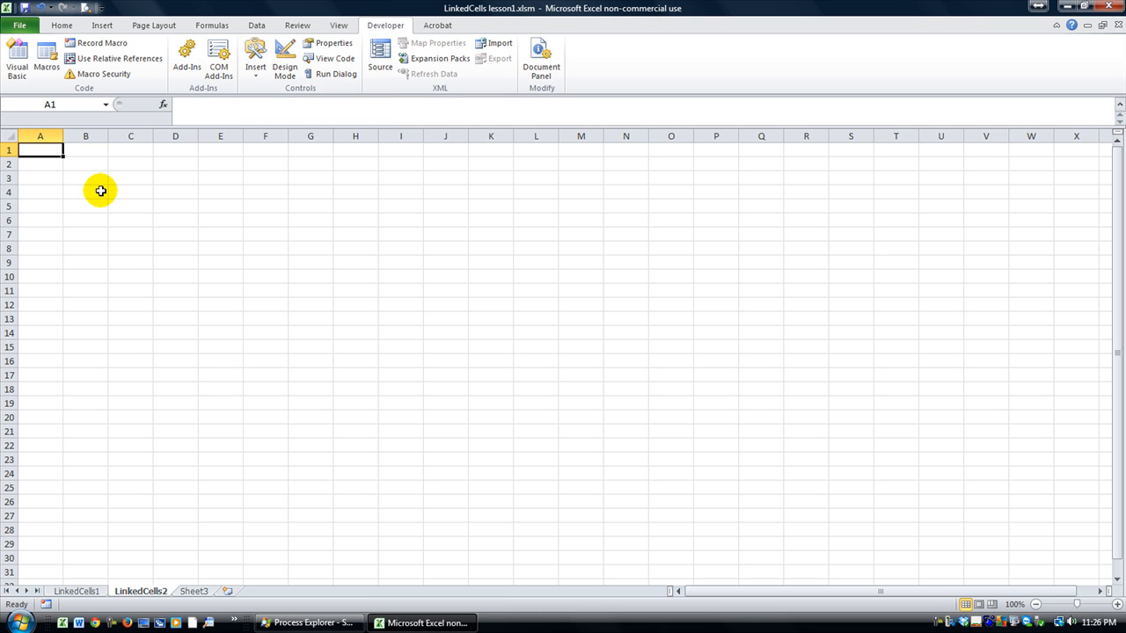
{"action": "type", "text": "1.5"}
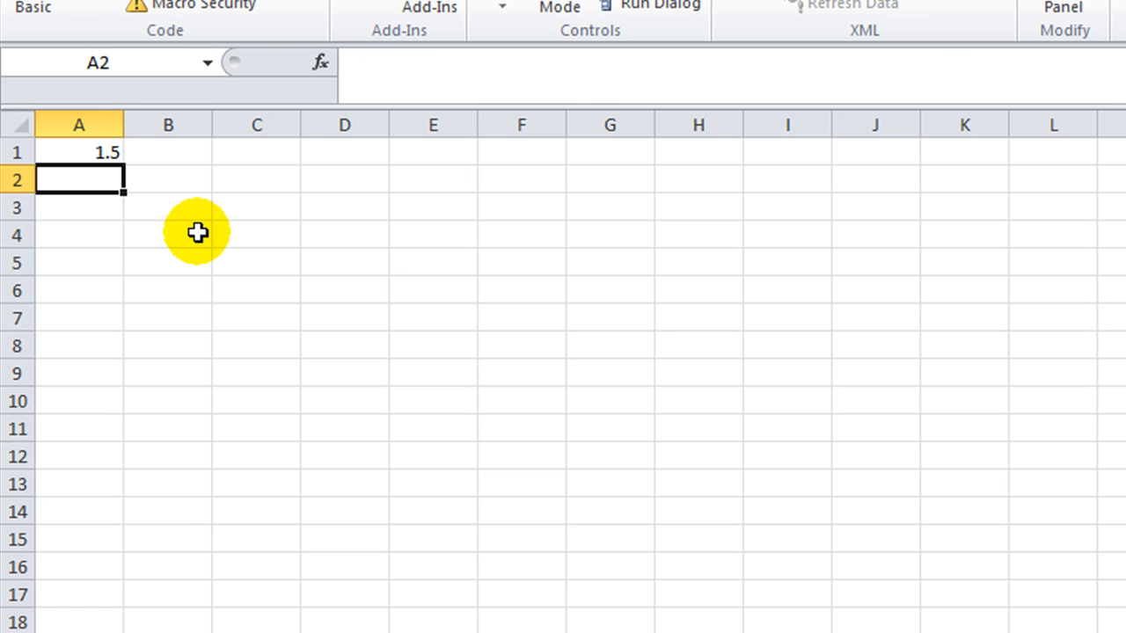
{"action": "mouse_move", "coordinate": [116, 260]}
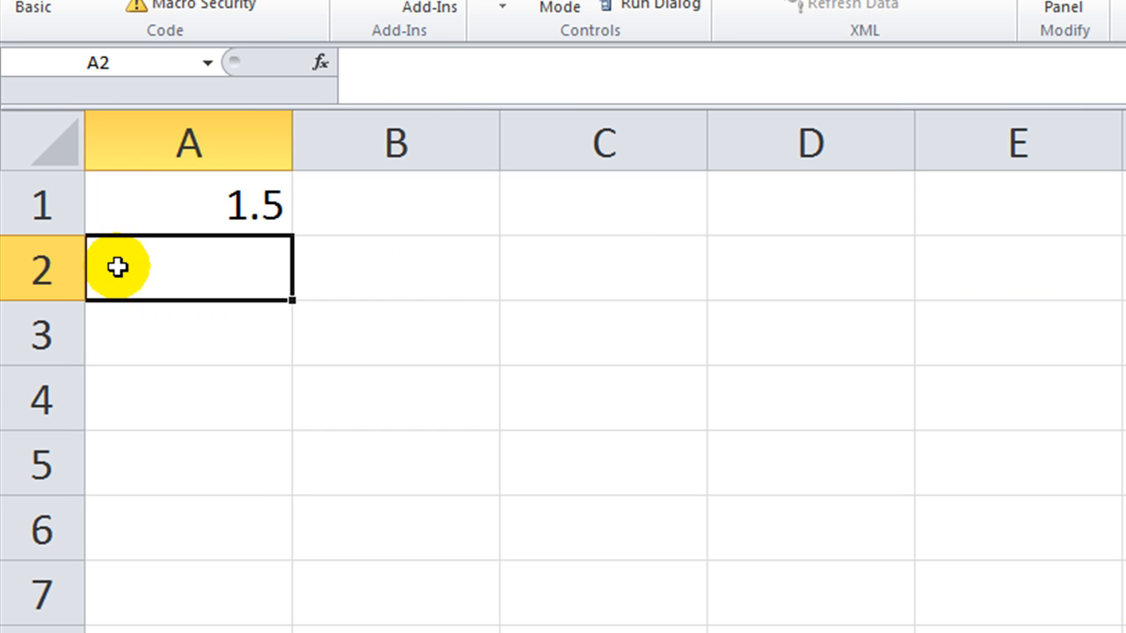
{"action": "left_click", "coordinate": [187, 464]}
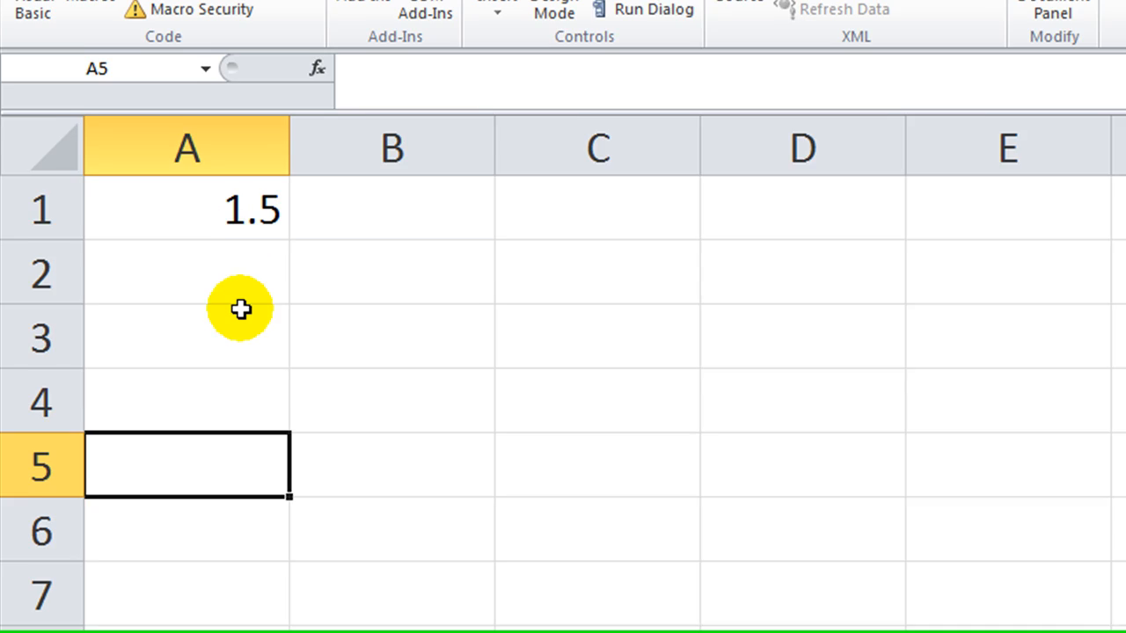
Insert an ActiveX text box drawn over cells B3 to C4
{"action": "left_click", "coordinate": [413, 92]}
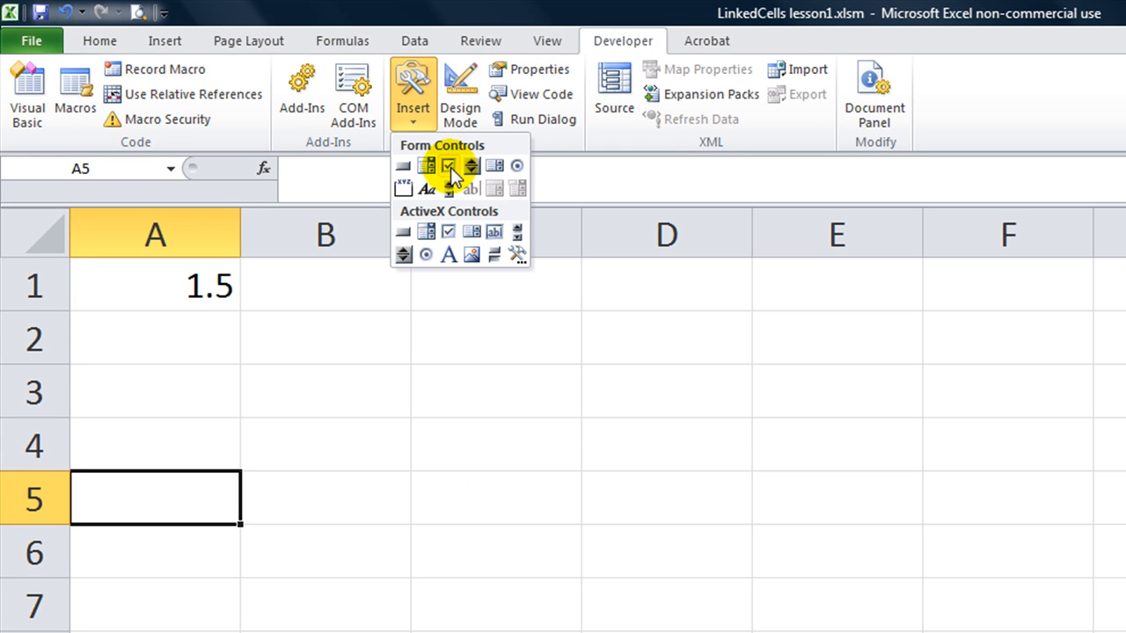
{"action": "left_click", "coordinate": [448, 166]}
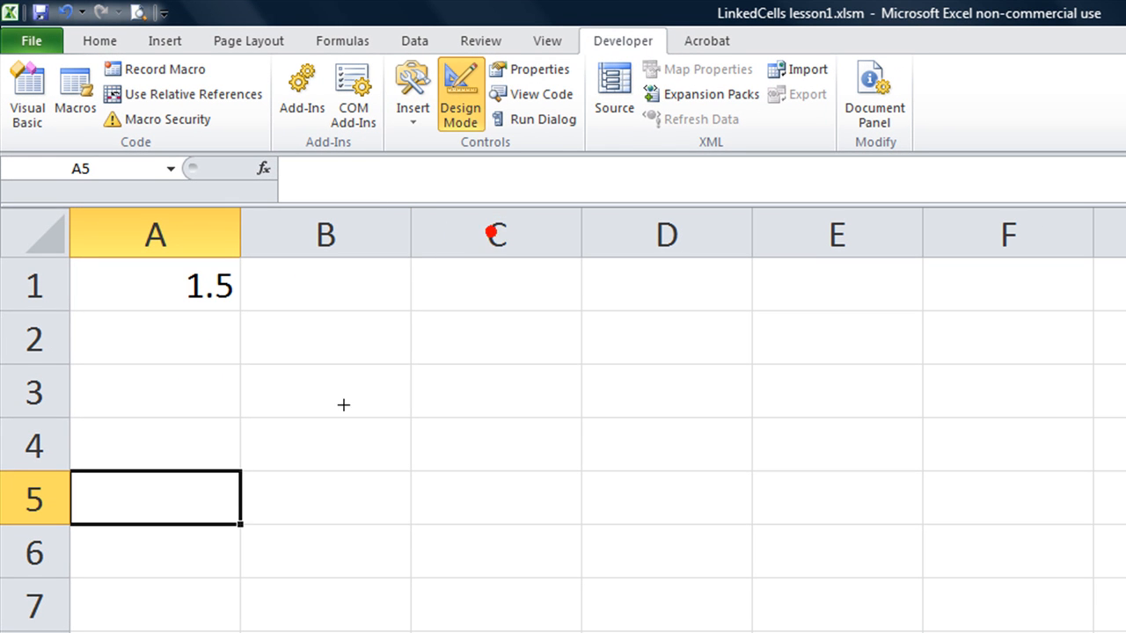
{"action": "left_click_drag", "start_coordinate": [185, 387], "coordinate": [437, 431]}
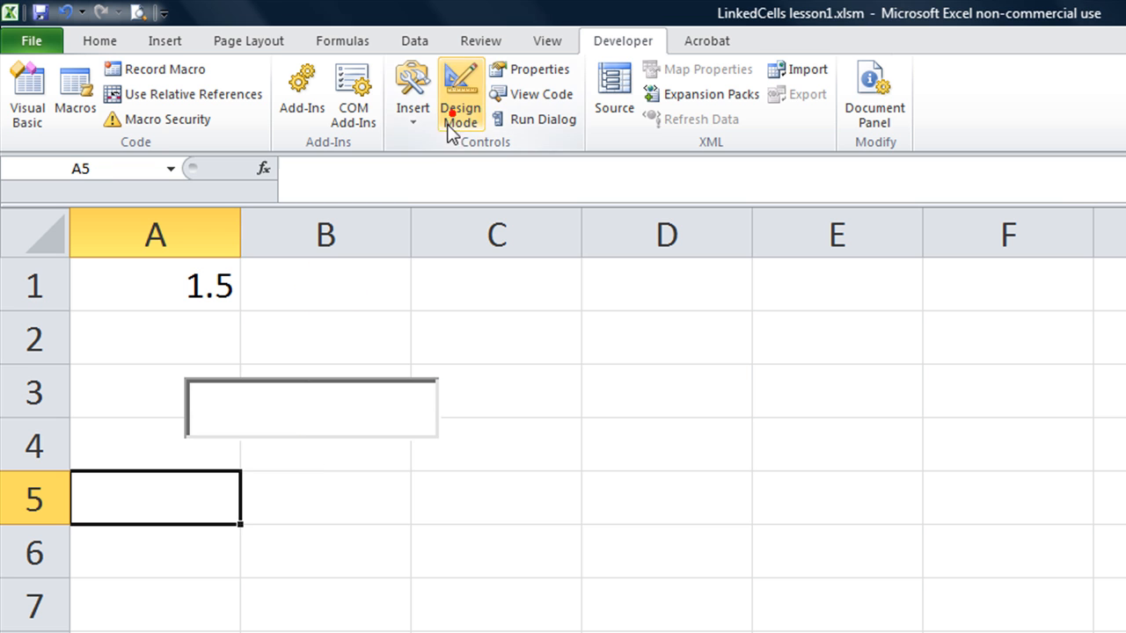
Link the new text box to cell A1 via its Properties so it displays 1.5
{"action": "left_click", "coordinate": [460, 94]}
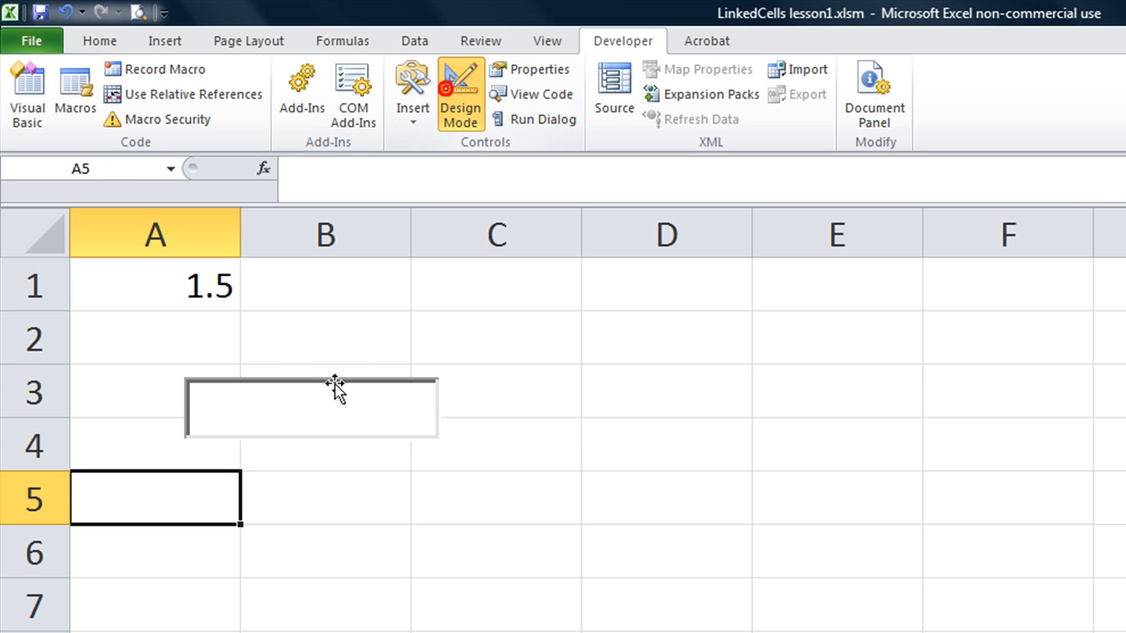
{"action": "right_click", "coordinate": [311, 406]}
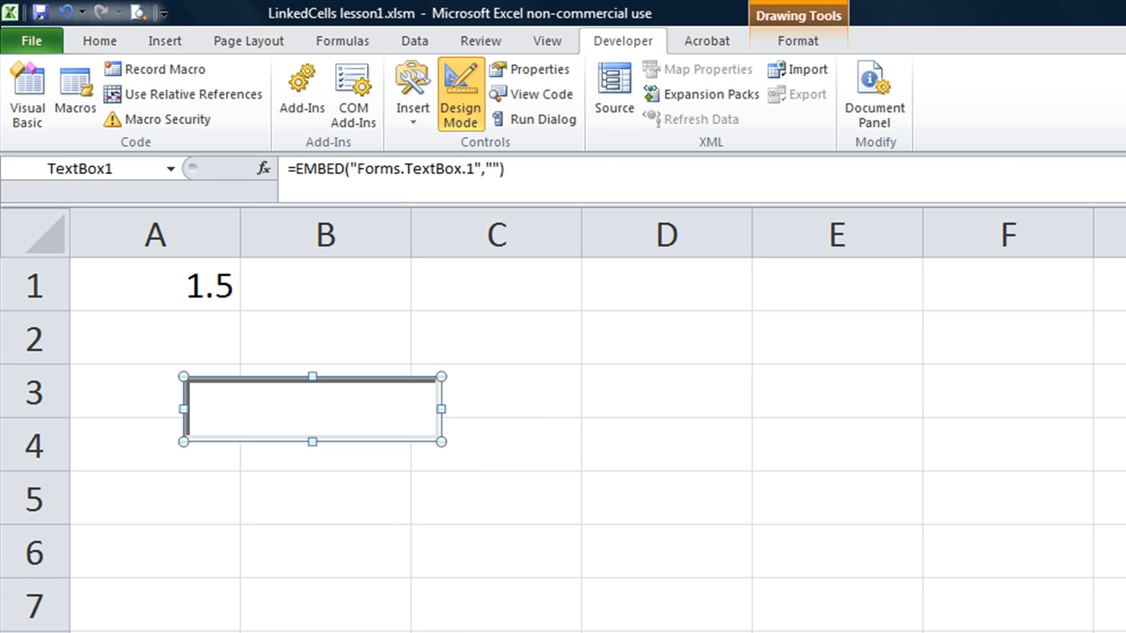
{"action": "left_click", "coordinate": [531, 69]}
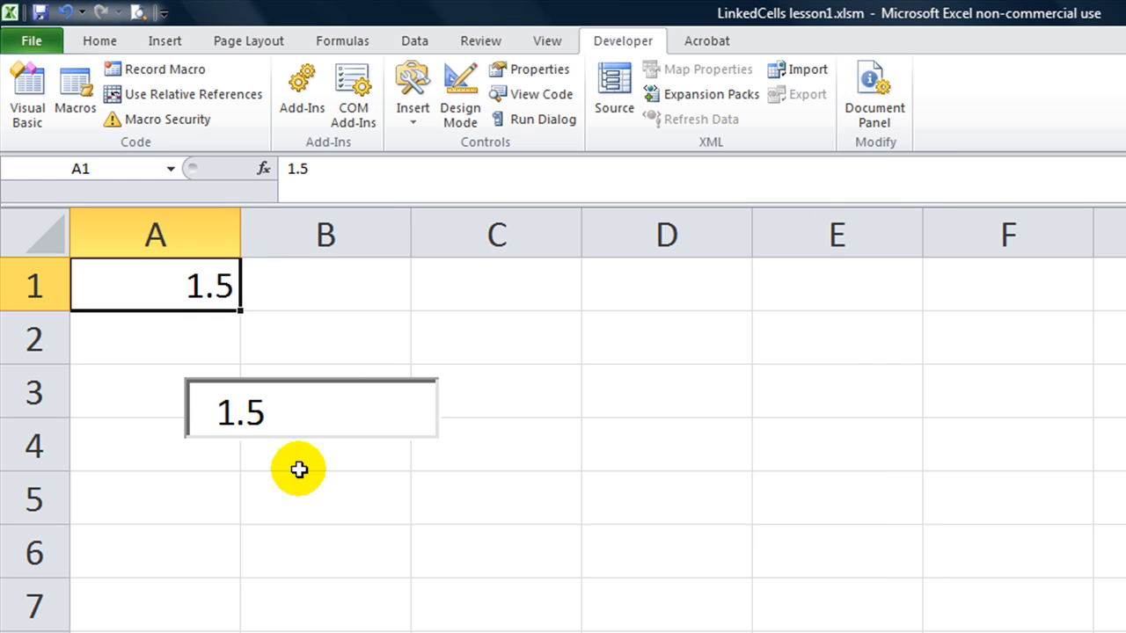
{"action": "mouse_move", "coordinate": [189, 393]}
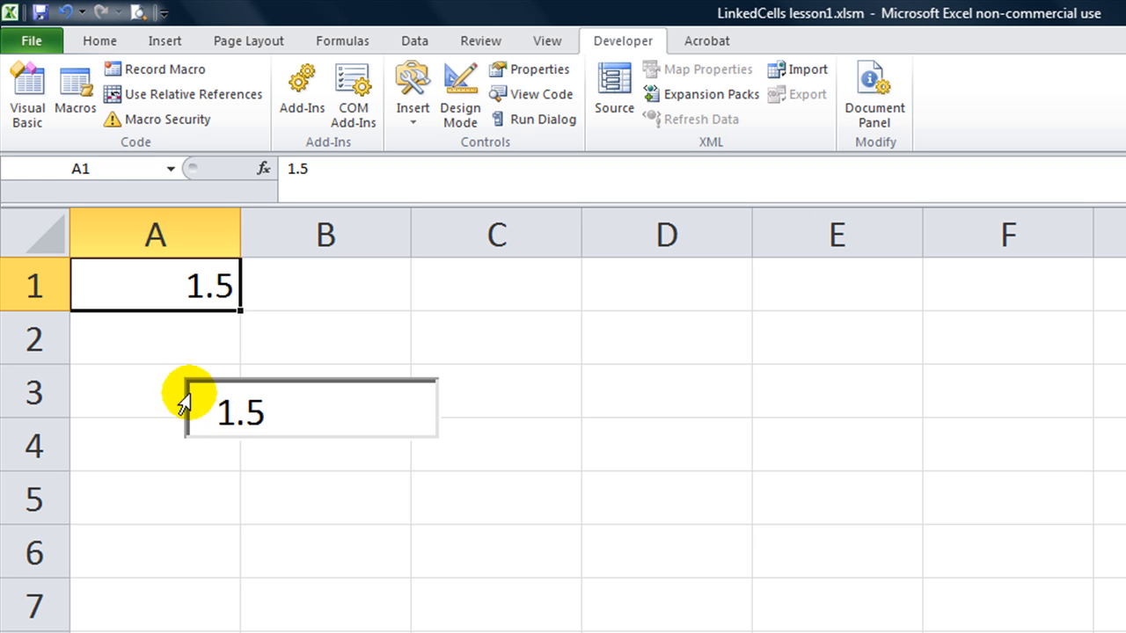
{"action": "mouse_move", "coordinate": [195, 429]}
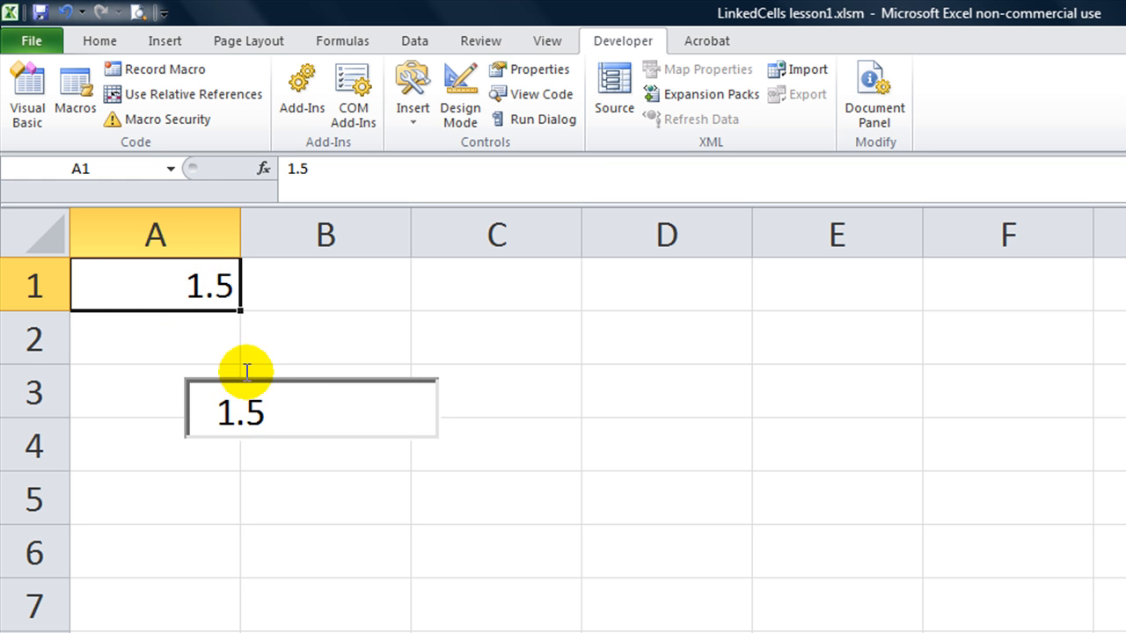
Copy the linked text box to create a second one beside the first
{"action": "left_click", "coordinate": [460, 93]}
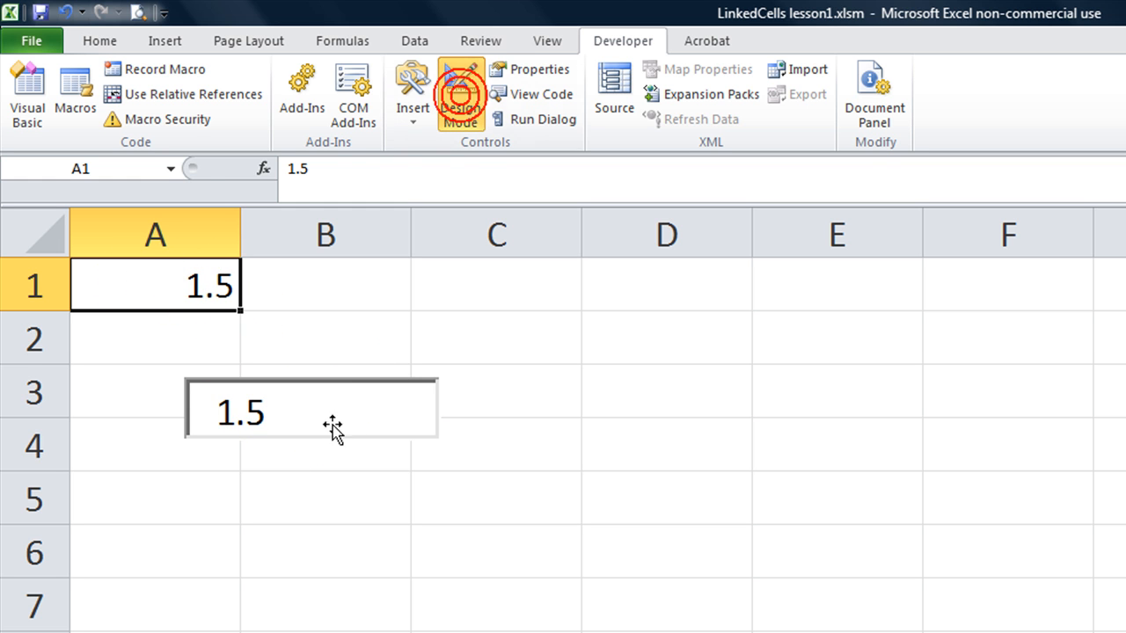
{"action": "left_click", "coordinate": [312, 409]}
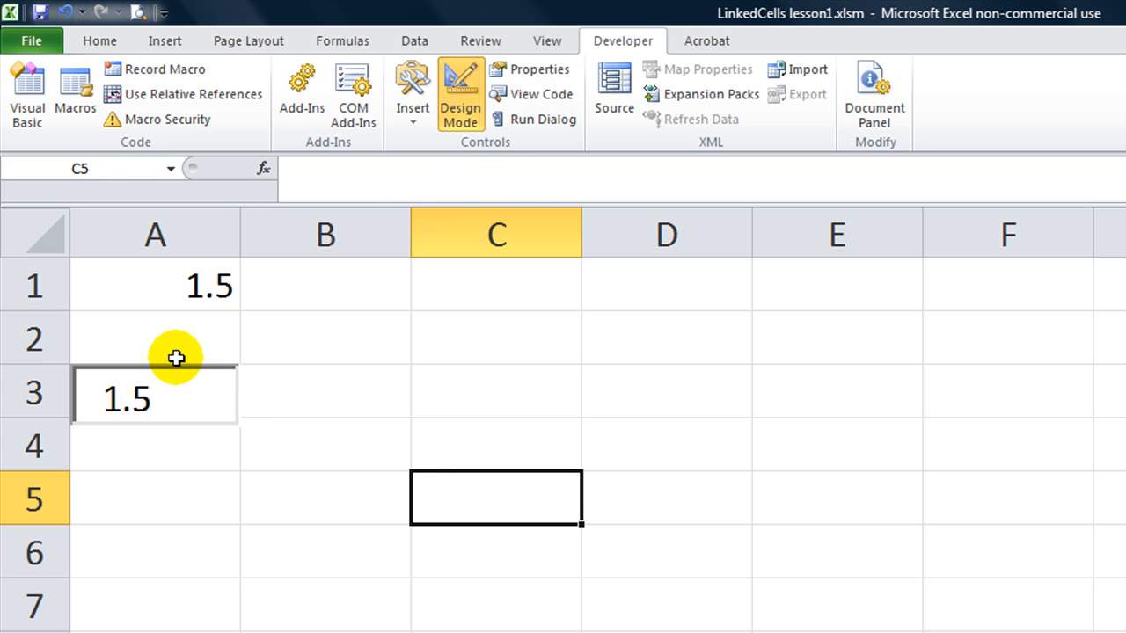
{"action": "left_click", "coordinate": [154, 396]}
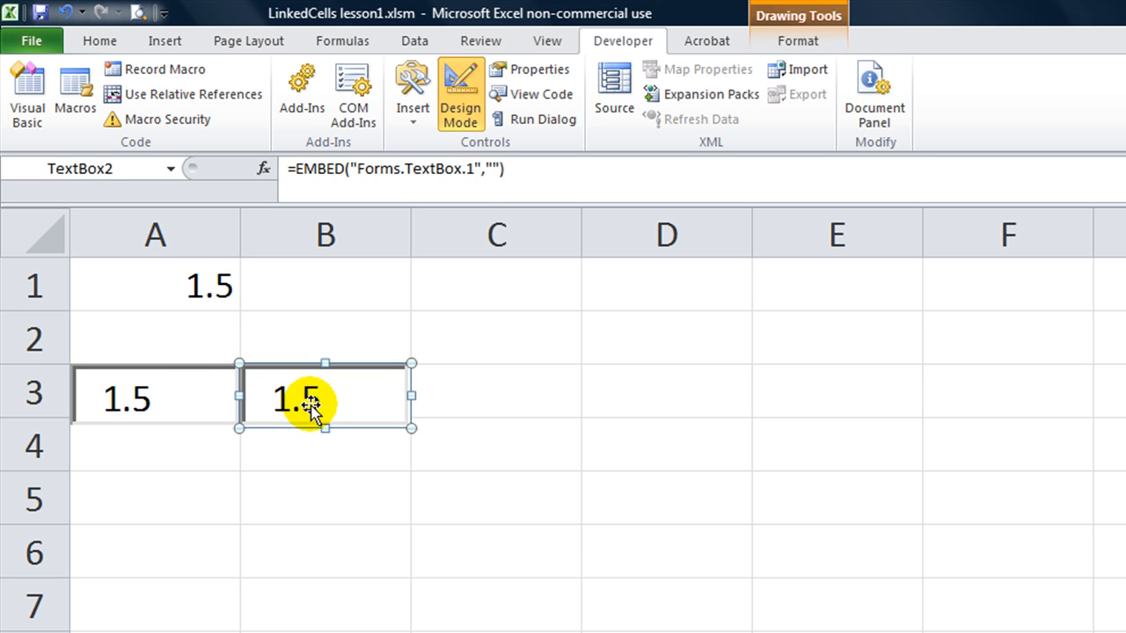
{"action": "left_click", "coordinate": [324, 285]}
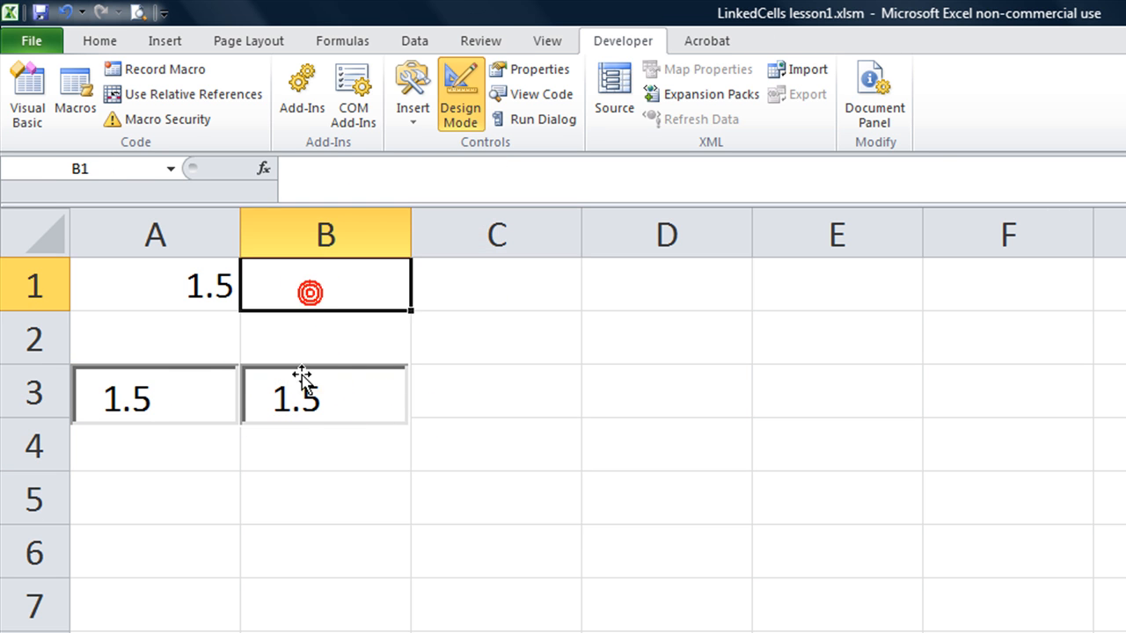
Set the second text box's LinkedCell to B1 so it shows 1.5
{"action": "left_click", "coordinate": [312, 400]}
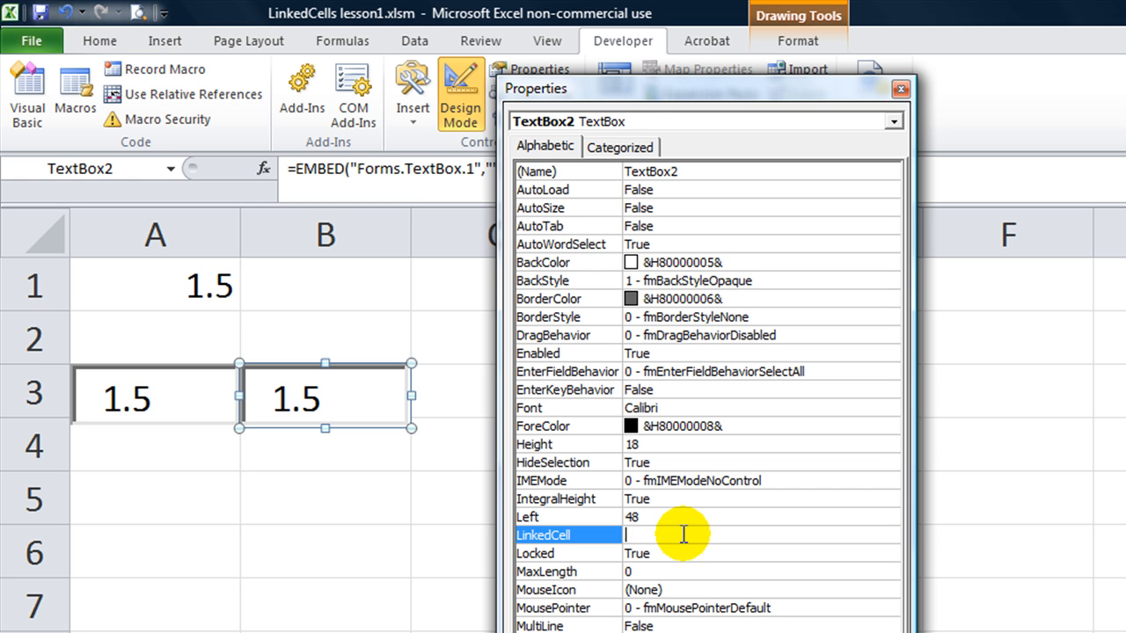
{"action": "type", "text": "B1"}
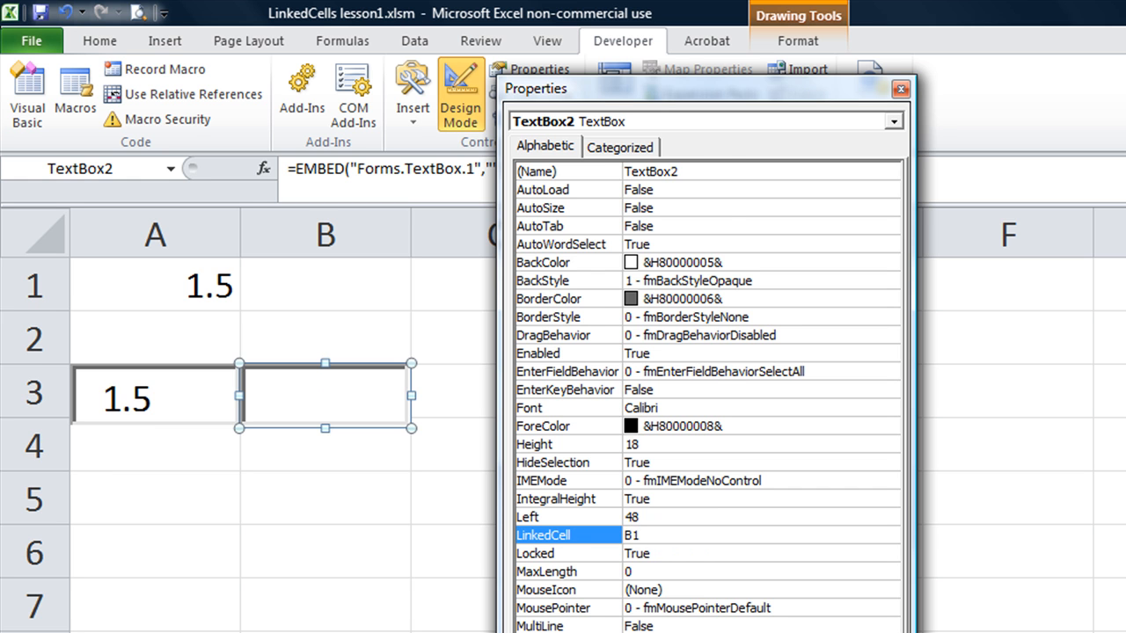
{"action": "left_click", "coordinate": [324, 284]}
{"action": "type", "text": "1.5"}
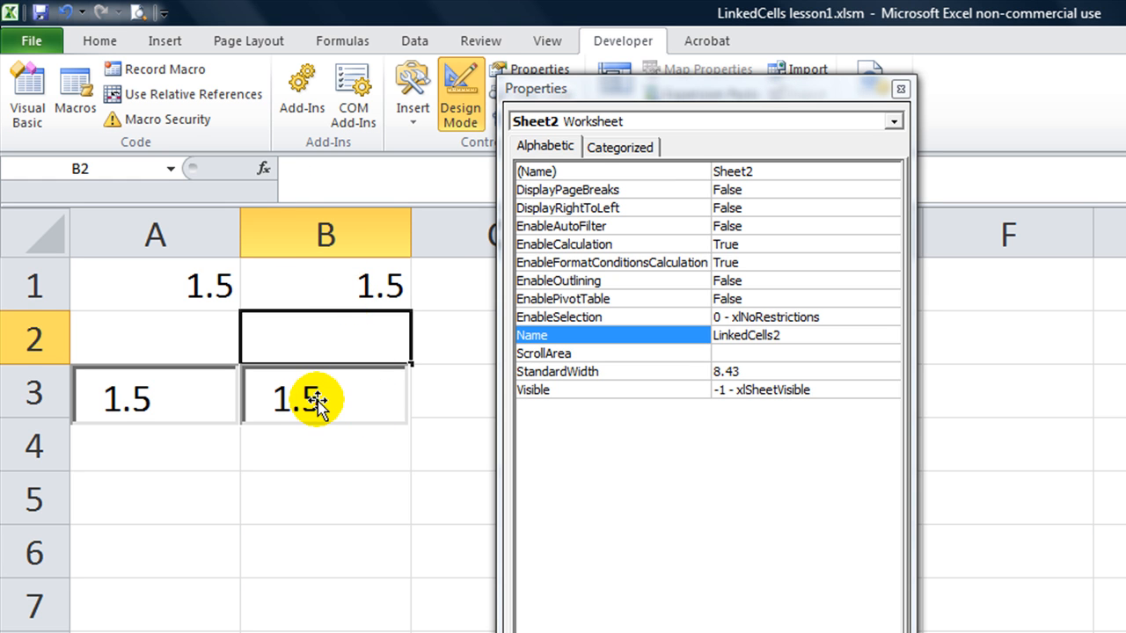
{"action": "mouse_move", "coordinate": [337, 278]}
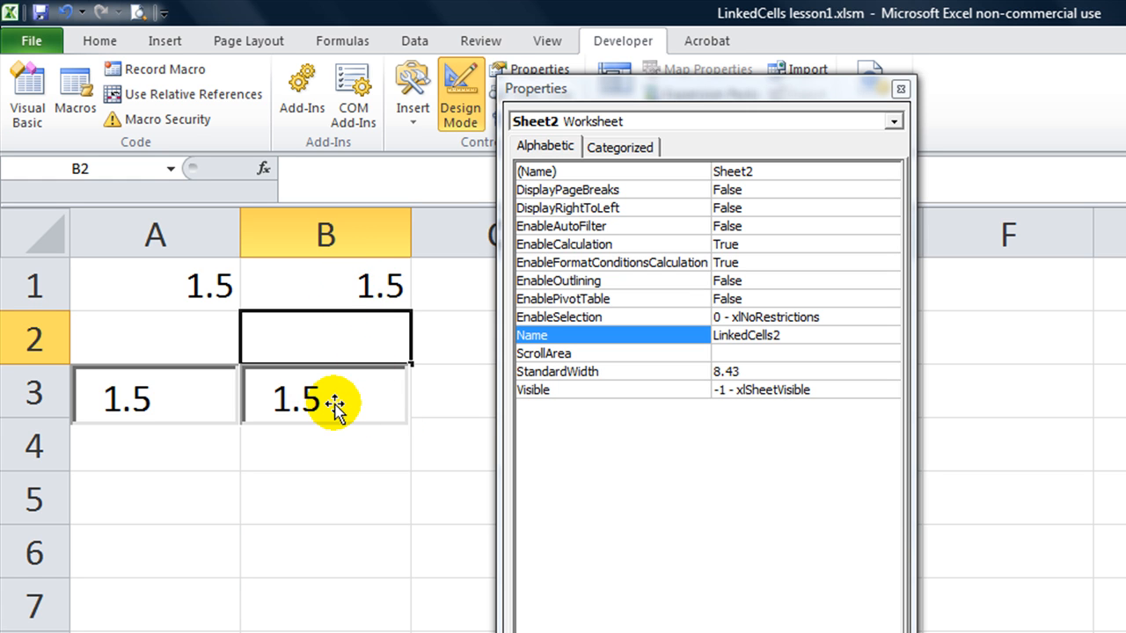
{"action": "mouse_move", "coordinate": [490, 290]}
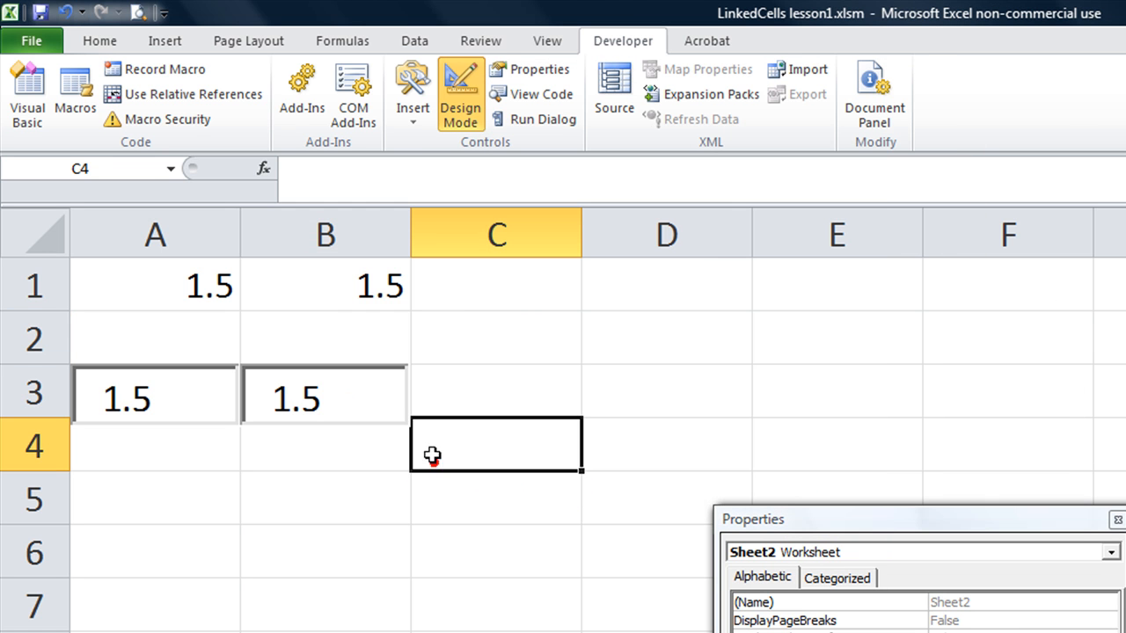
Fill B1's =$A$1 across to E1 and change A1 to 2.5 so every linked cell and box updates
{"action": "left_click", "coordinate": [324, 285]}
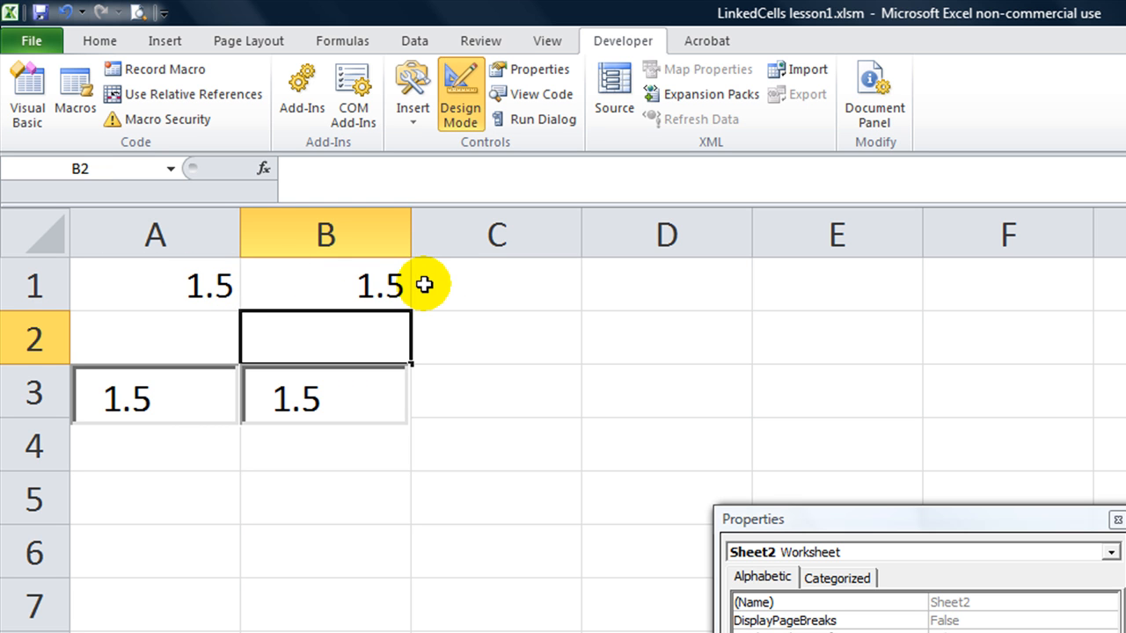
{"action": "left_click", "coordinate": [325, 286]}
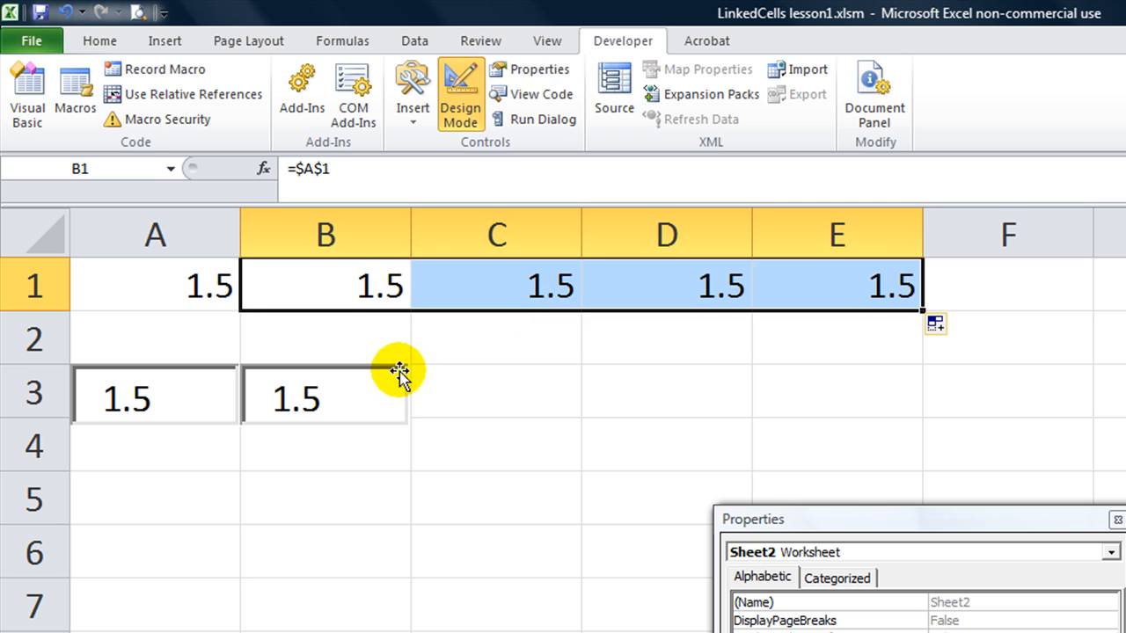
{"action": "type", "text": "2.5"}
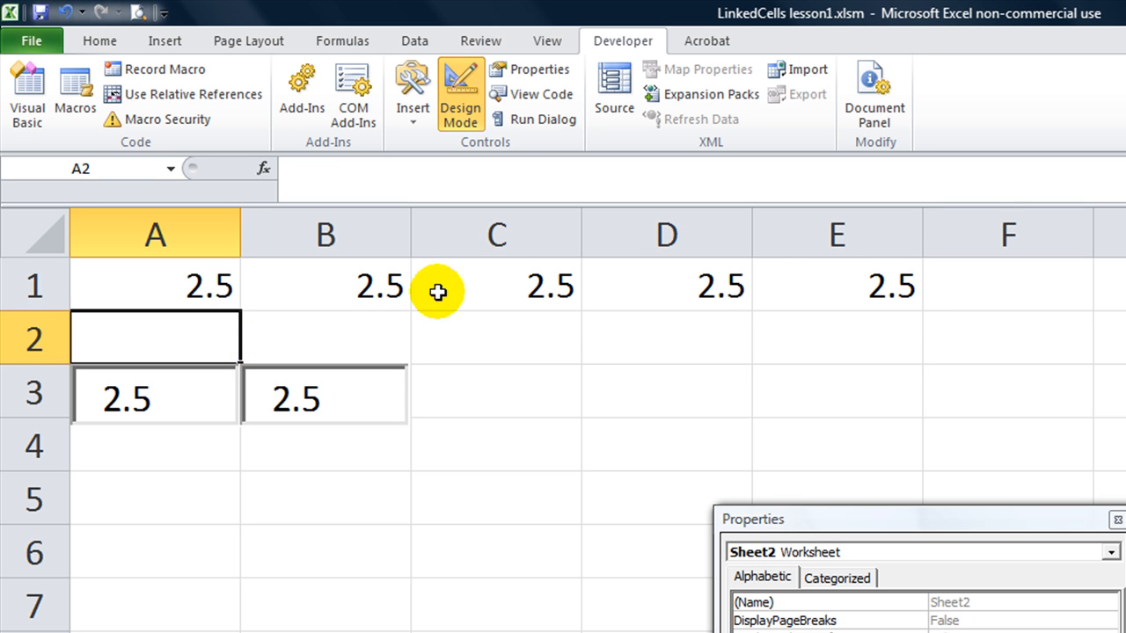
{"action": "left_click", "coordinate": [380, 285]}
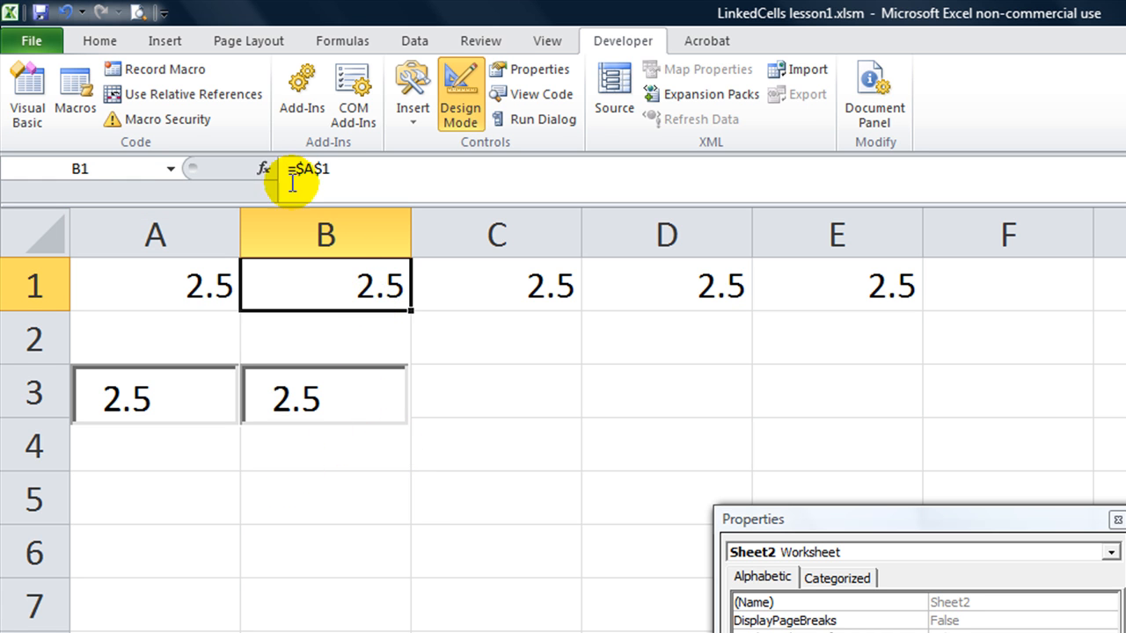
Rewrite B1 as =TEXT($A$1,"# #/##") to show A1 as a fraction
{"action": "double_click", "coordinate": [325, 285]}
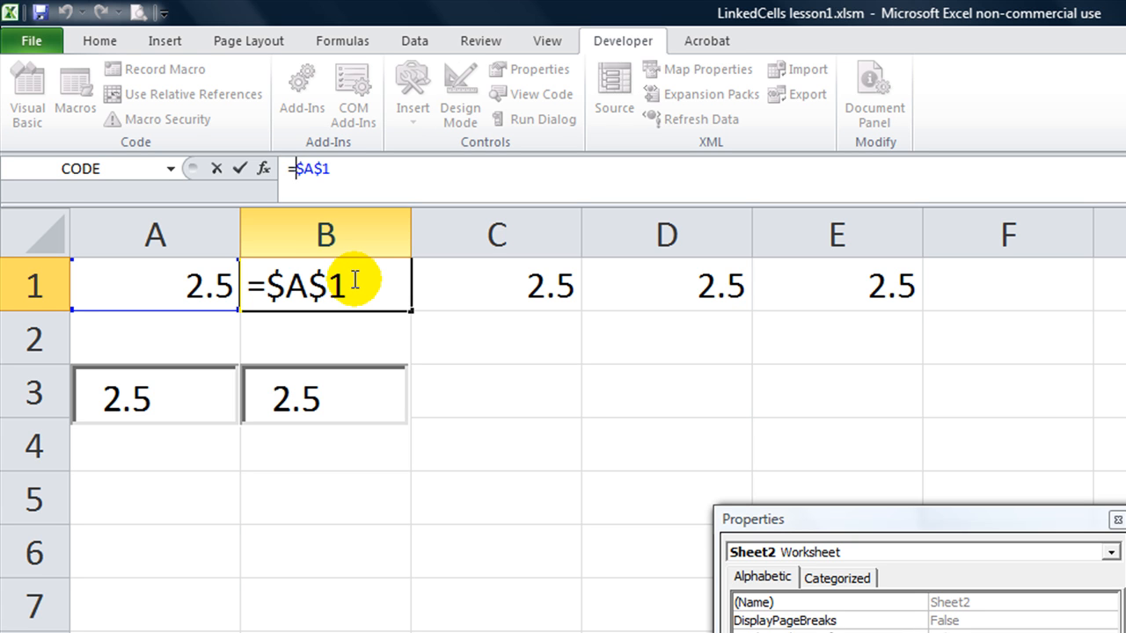
{"action": "type", "text": "text("}
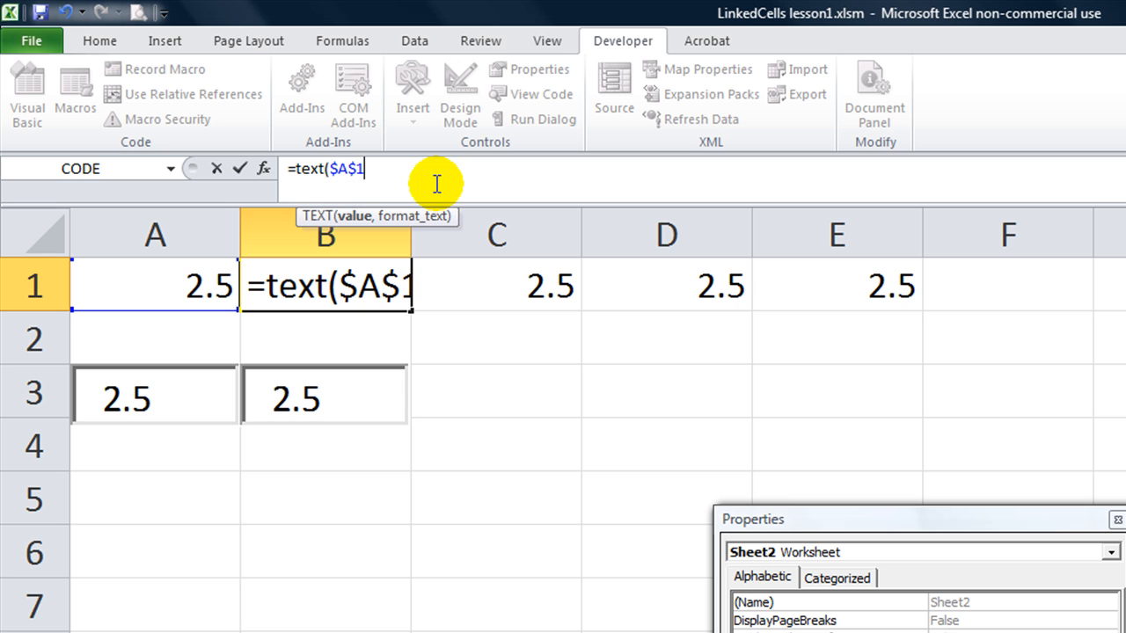
{"action": "type", "text": ","}
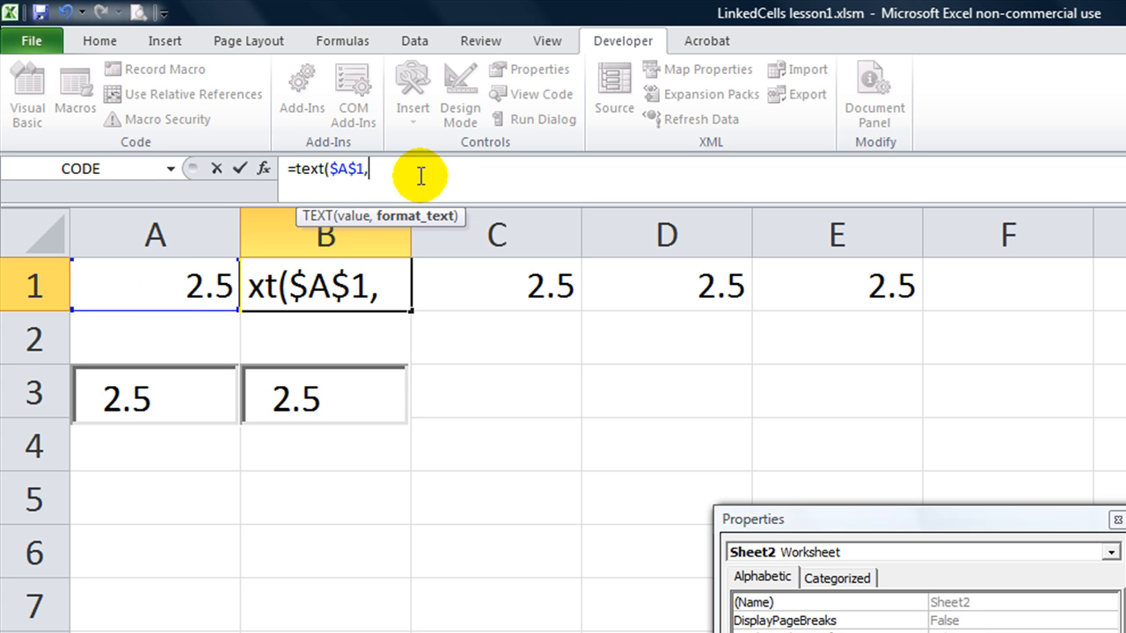
{"action": "type", "text": "\""}
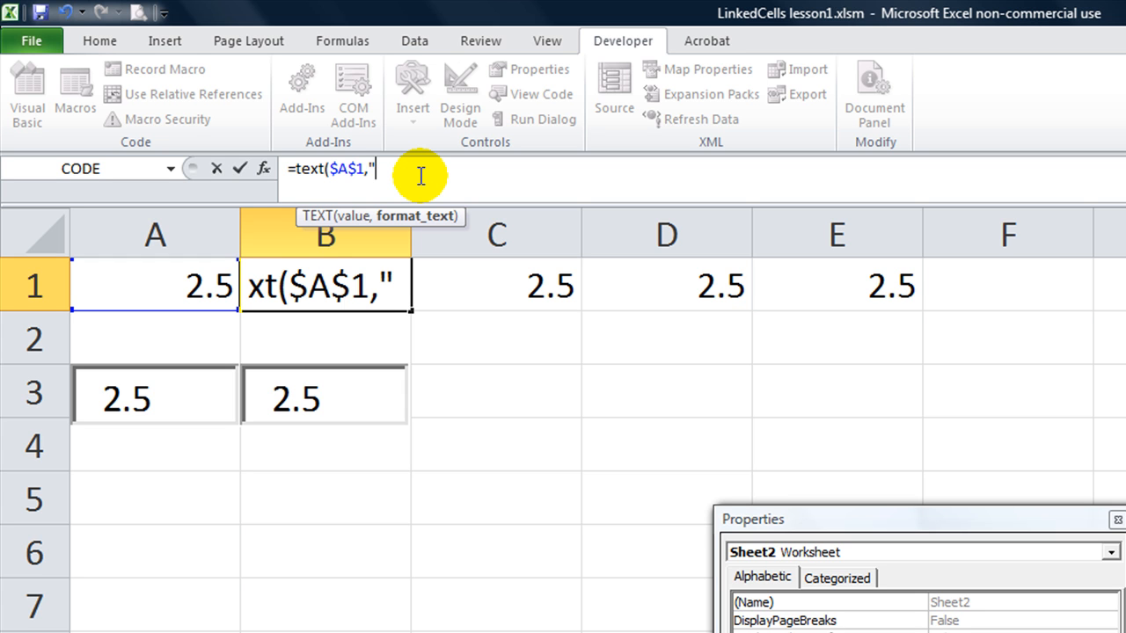
{"action": "type", "text": "#"}
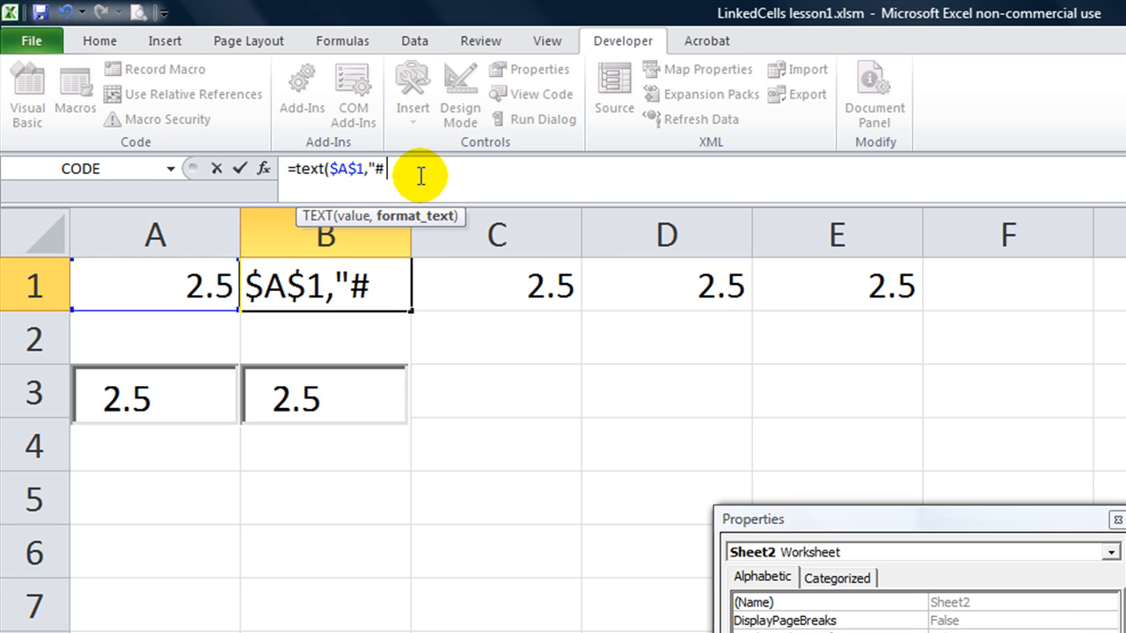
{"action": "type", "text": "#"}
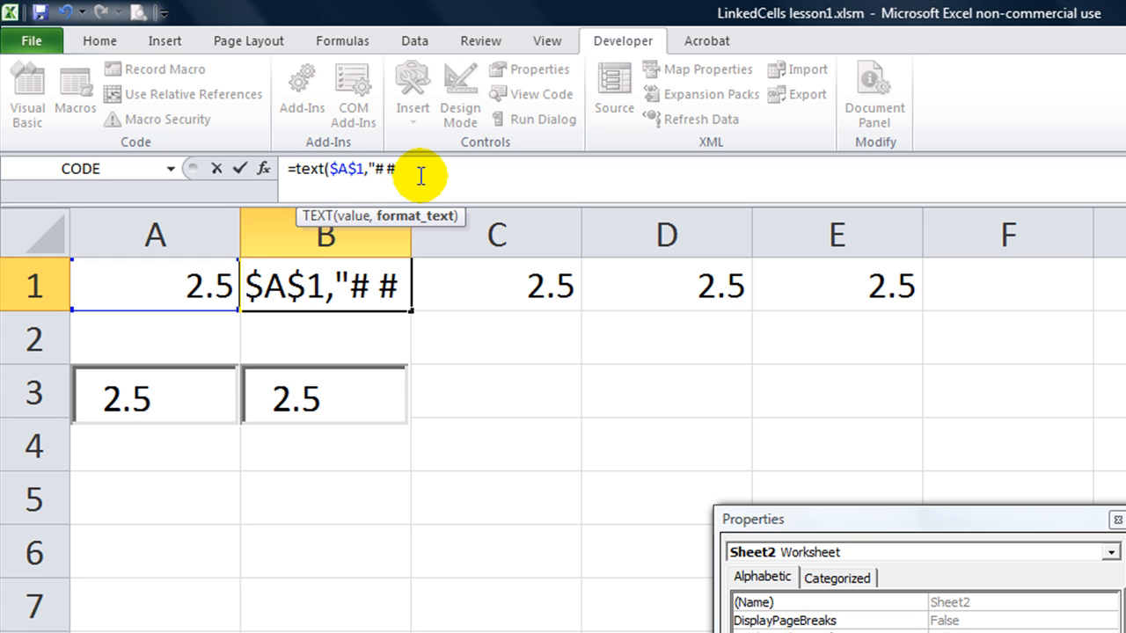
{"action": "type", "text": "/##"}
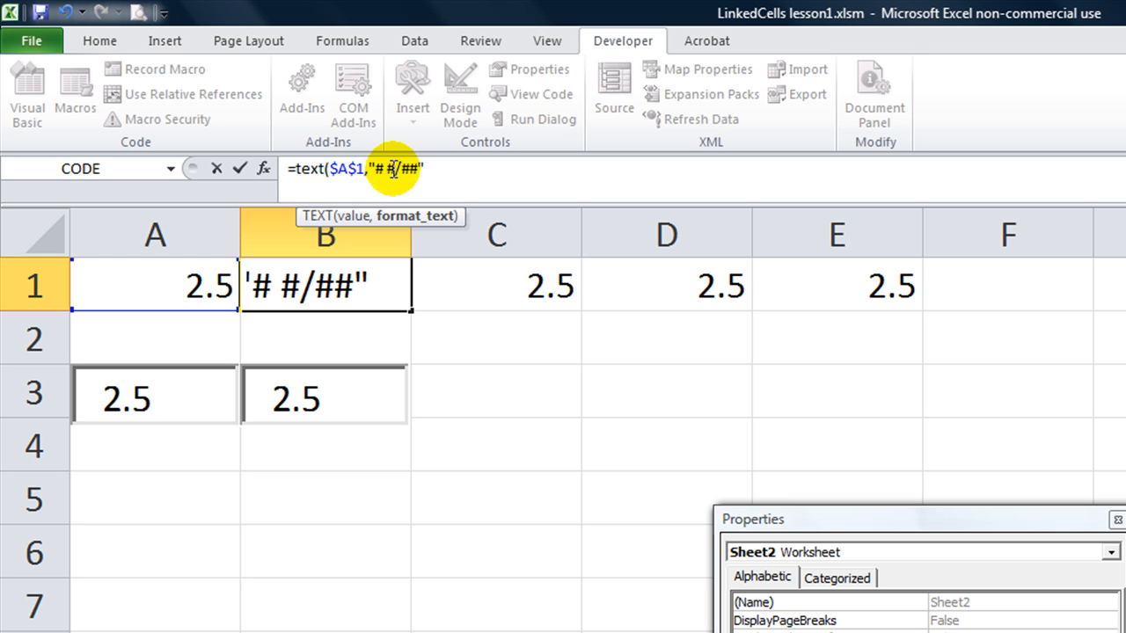
{"action": "mouse_move", "coordinate": [439, 176]}
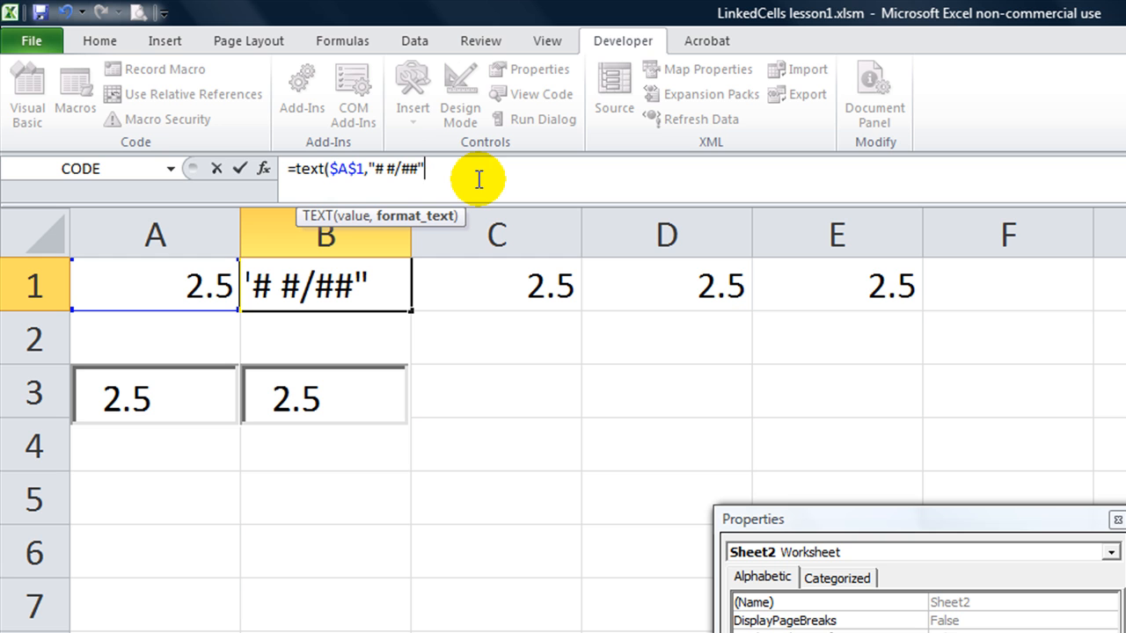
{"action": "type", "text": ")"}
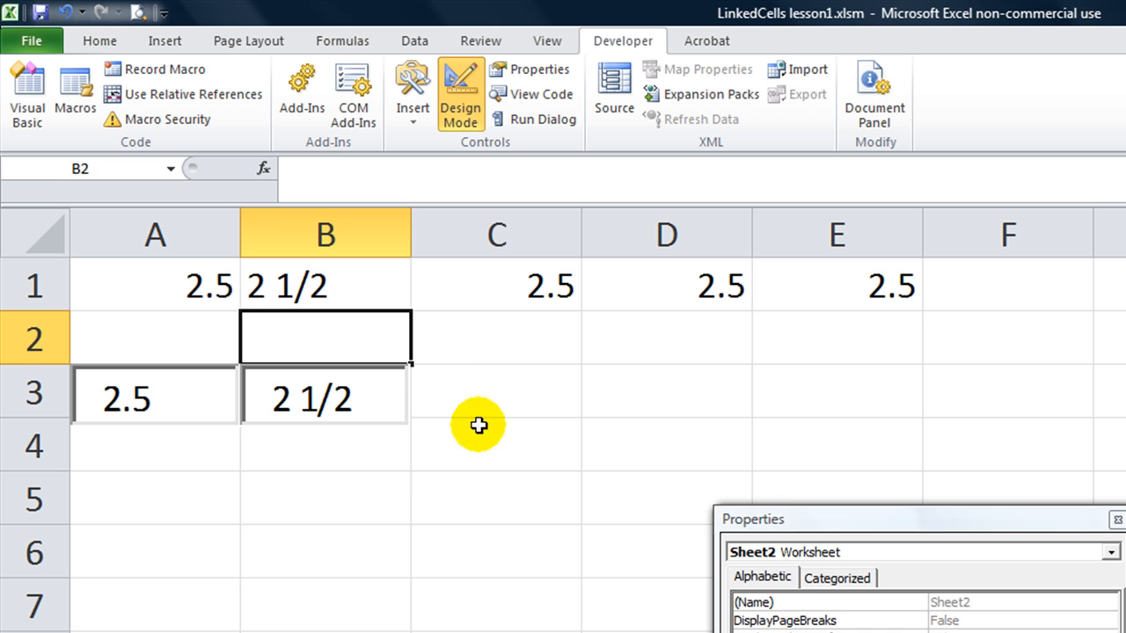
Set A1 to 1.0625 so B1 and its linked box show 1 1/16
{"action": "left_click", "coordinate": [312, 397]}
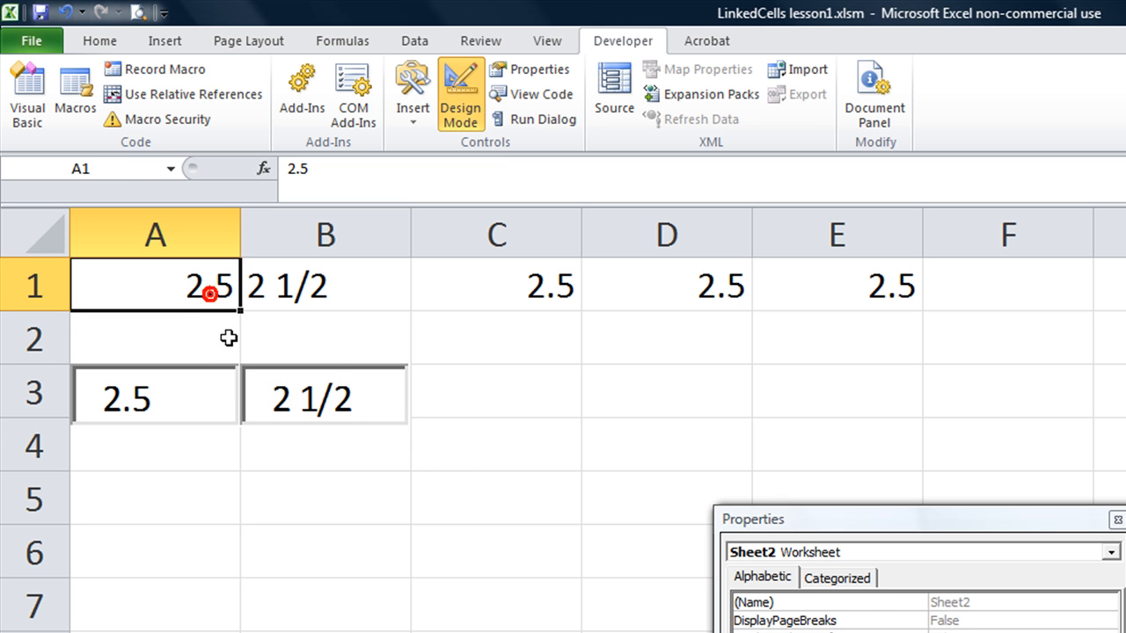
{"action": "type", "text": "1.06"}
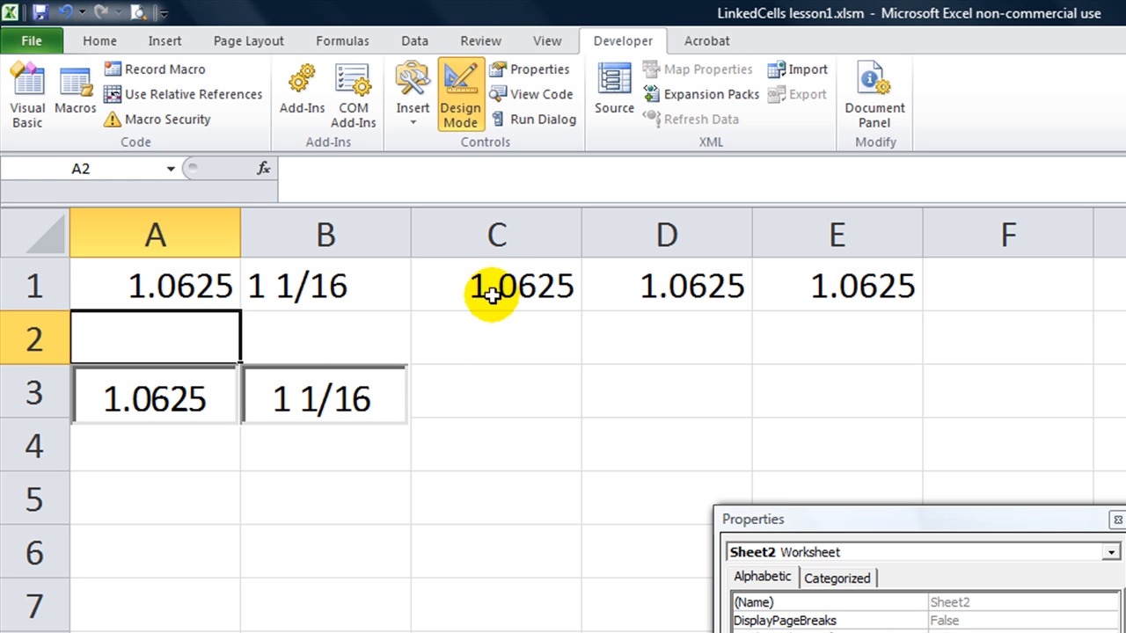
{"action": "mouse_move", "coordinate": [365, 286]}
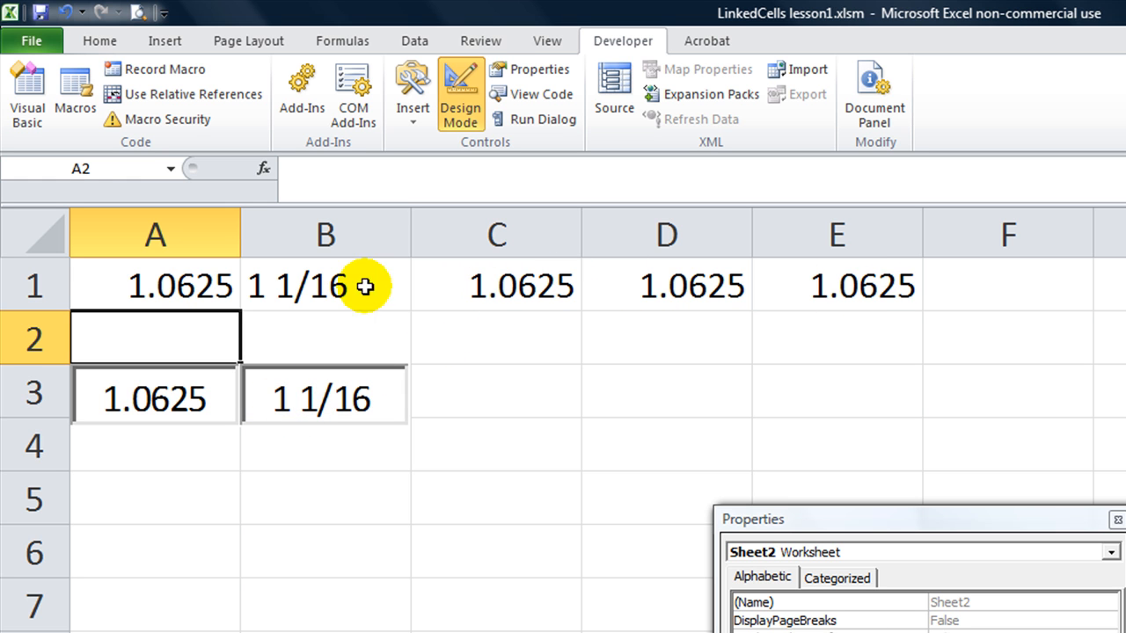
{"action": "left_click", "coordinate": [325, 285]}
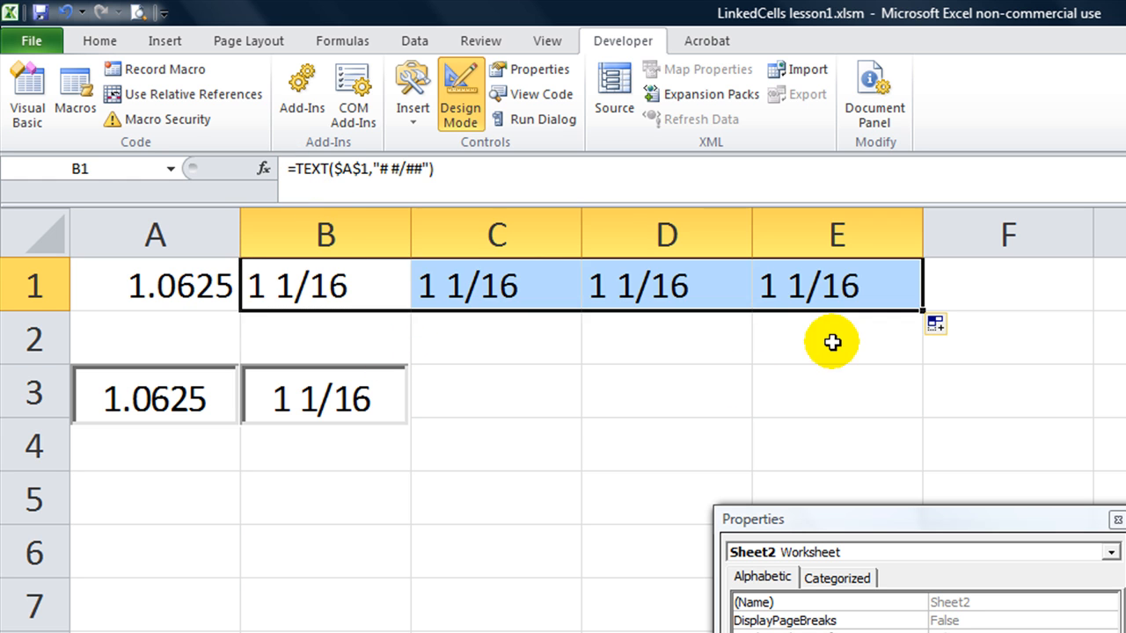
Change C1's format text to "#,##0.00" so A1 appears as a comma-style number, 1.06
{"action": "left_click", "coordinate": [495, 285]}
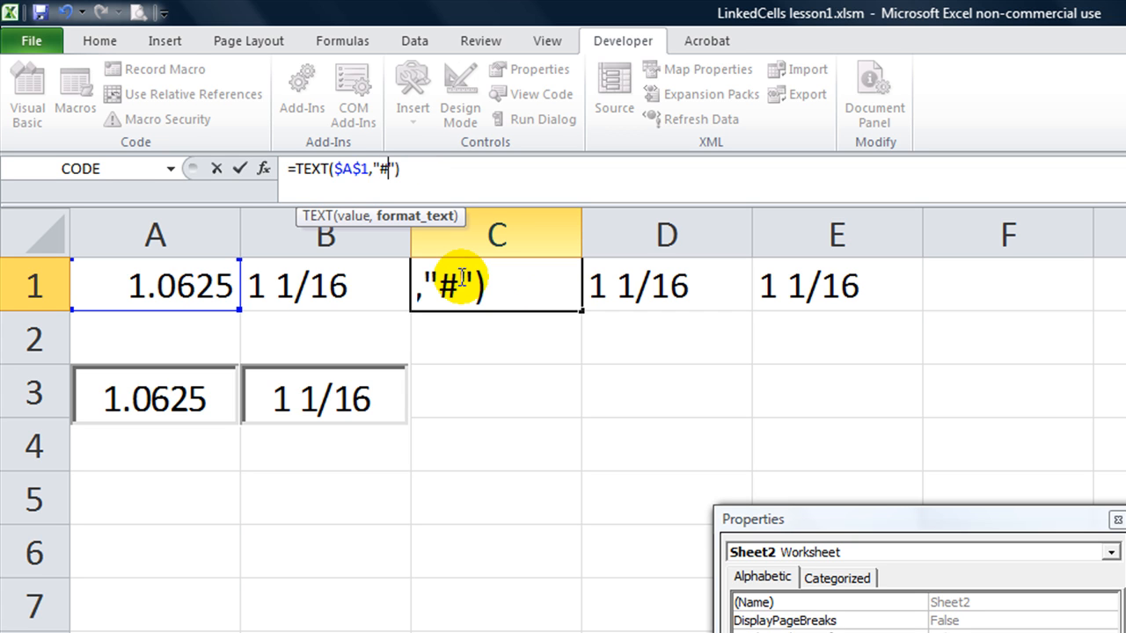
{"action": "type", "text": ","}
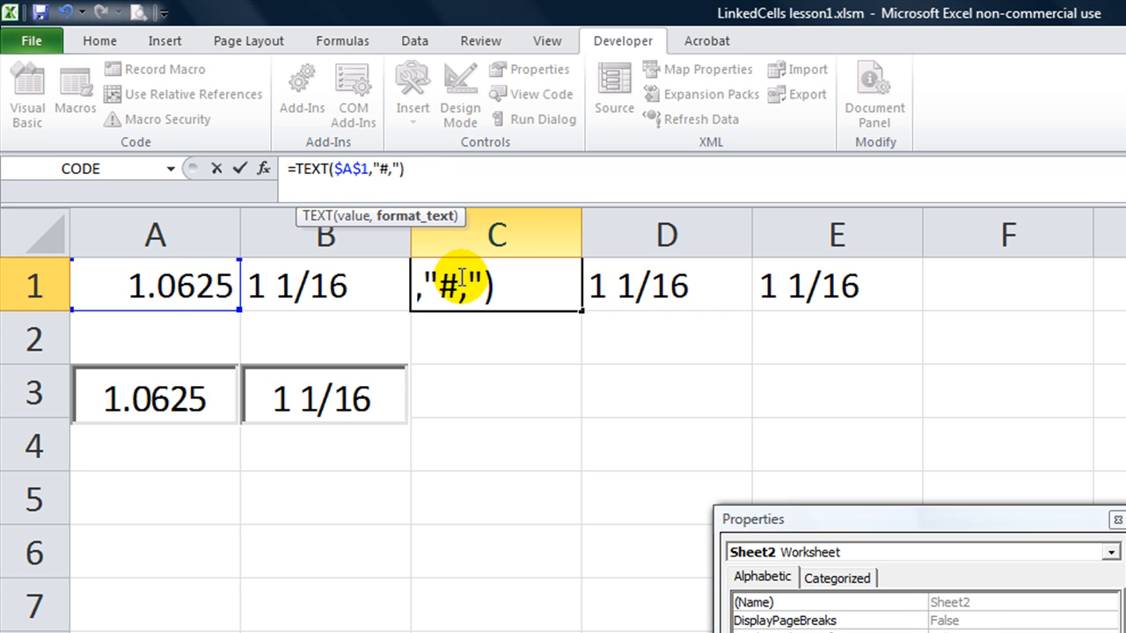
{"action": "type", "text": "##0."}
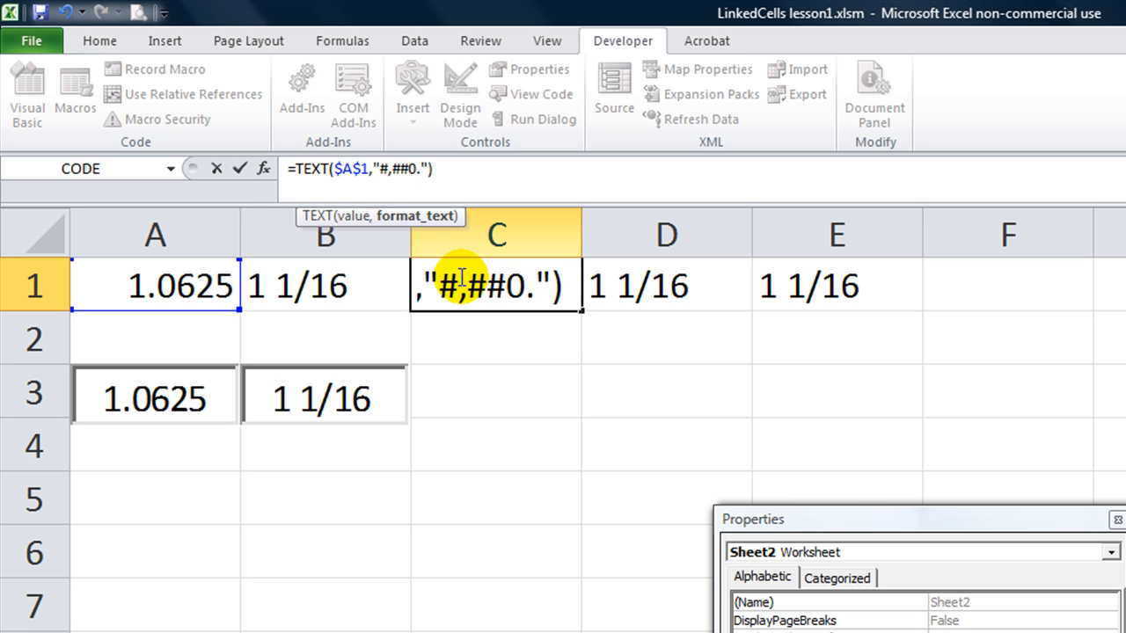
{"action": "type", "text": "00"}
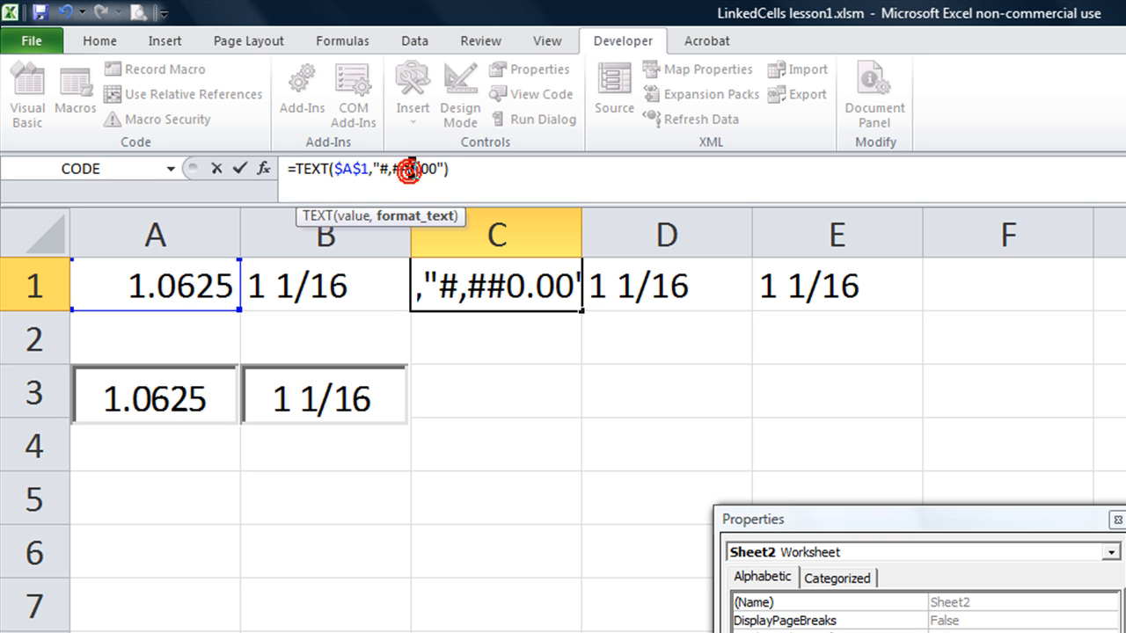
{"action": "double_click", "coordinate": [427, 168]}
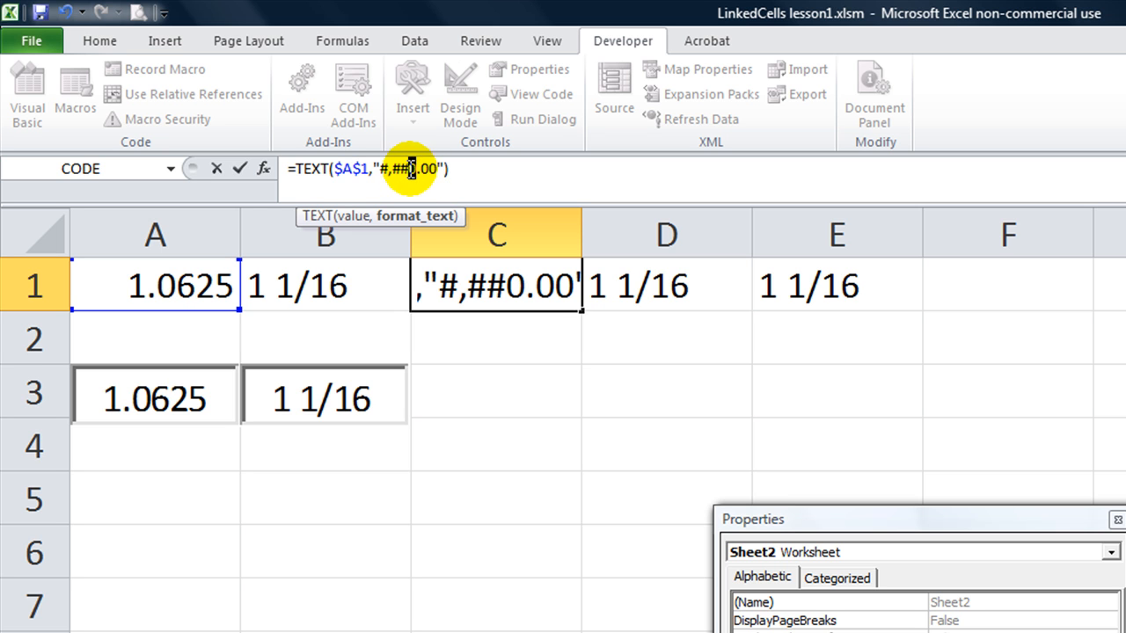
{"action": "mouse_move", "coordinate": [406, 168]}
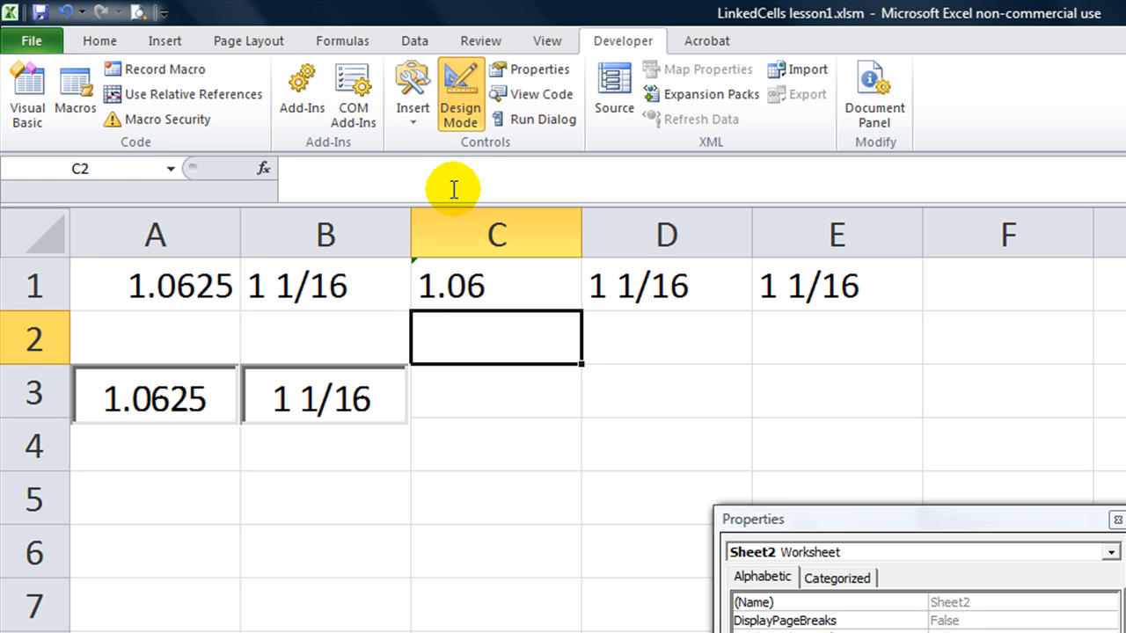
{"action": "mouse_move", "coordinate": [395, 413]}
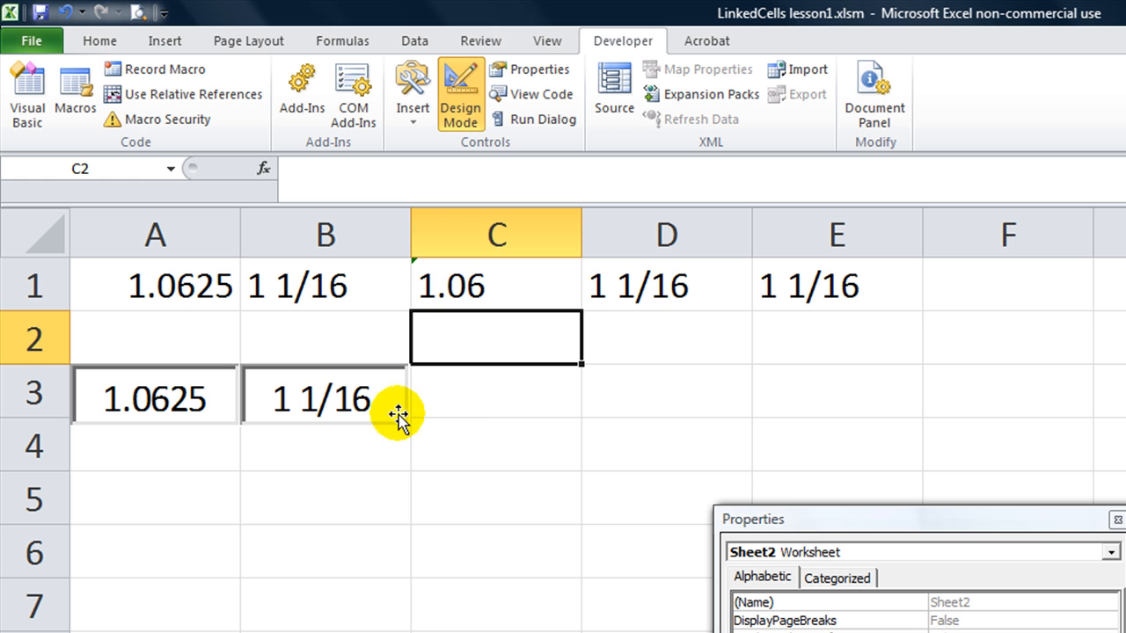
{"action": "mouse_move", "coordinate": [457, 274]}
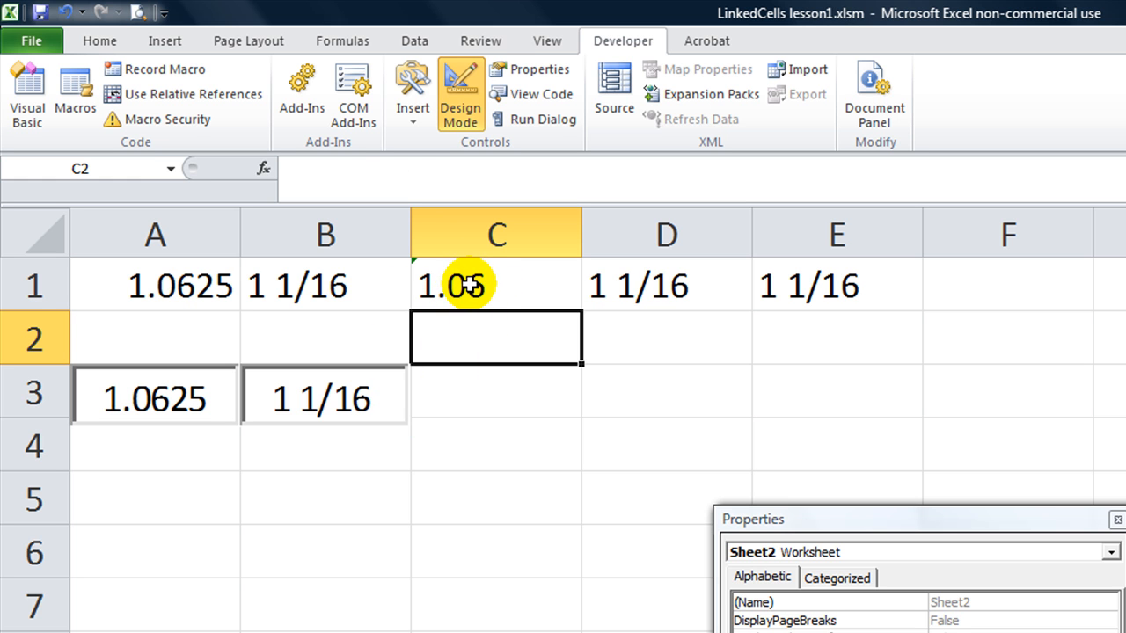
Set A1 to 1600.0625 so linked cells and boxes show 1600 1/16 and 1,600.06
{"action": "left_click", "coordinate": [495, 391]}
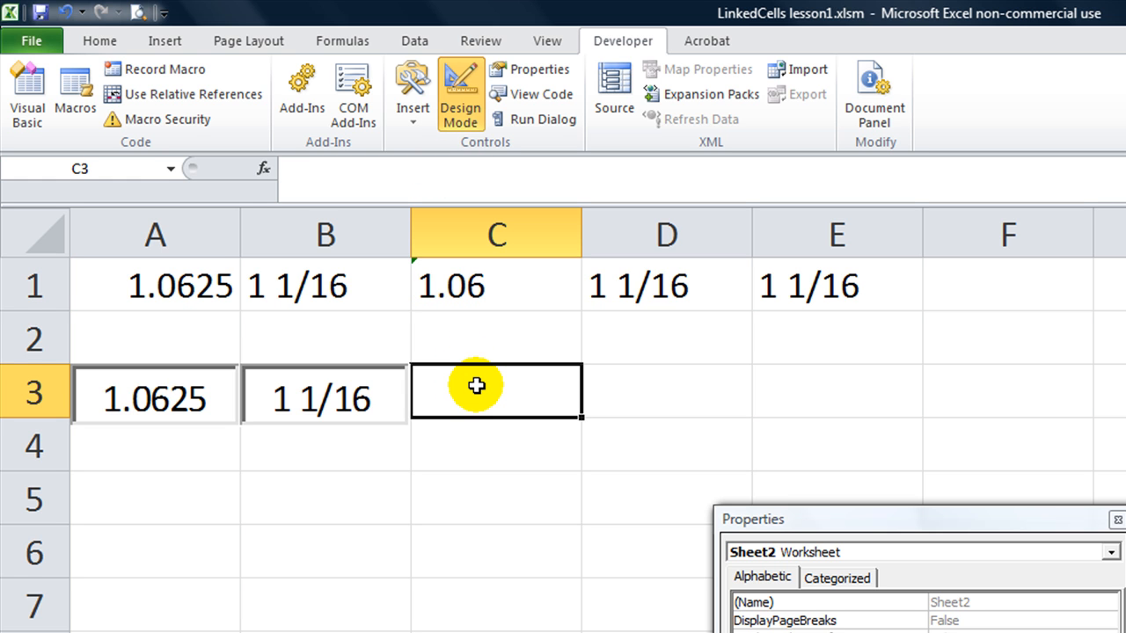
{"action": "left_click", "coordinate": [155, 286]}
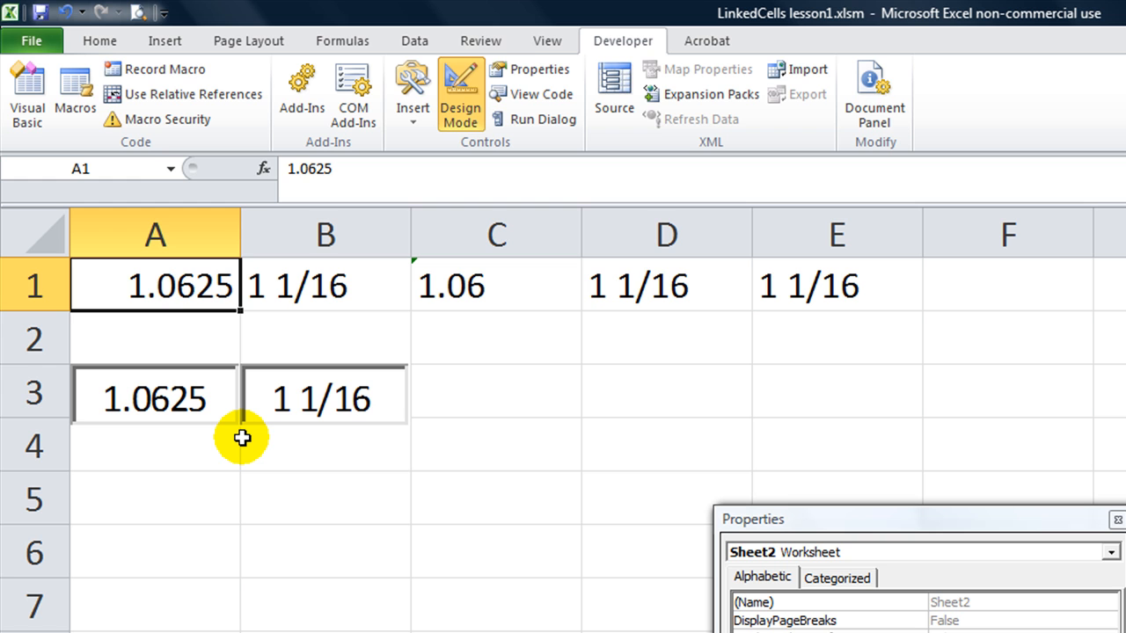
{"action": "type", "text": "1600."}
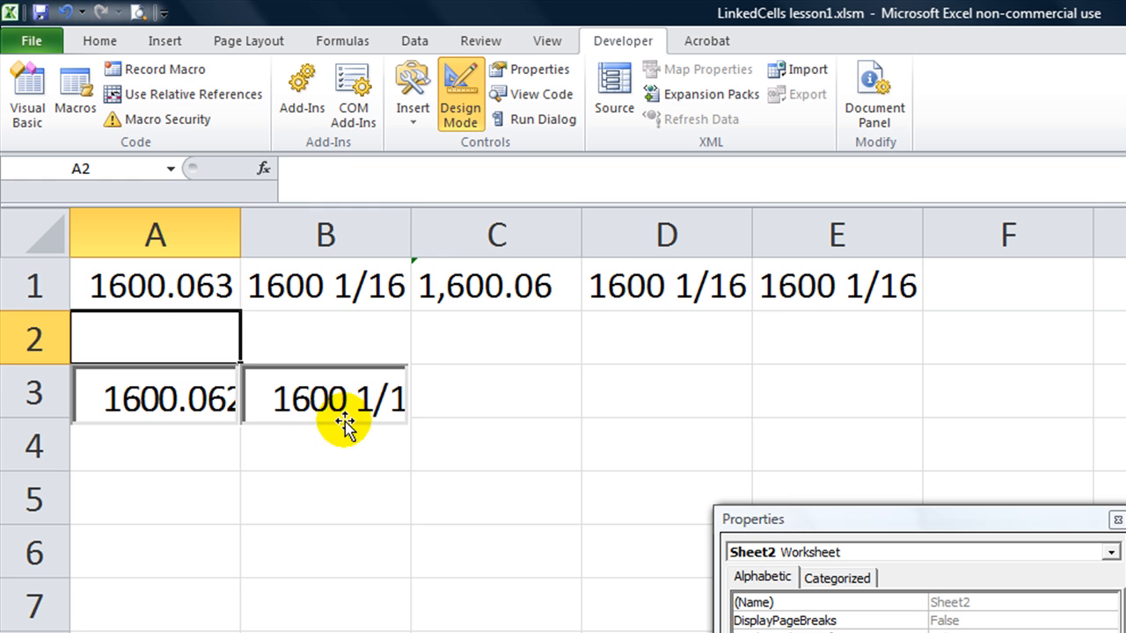
{"action": "mouse_move", "coordinate": [396, 400]}
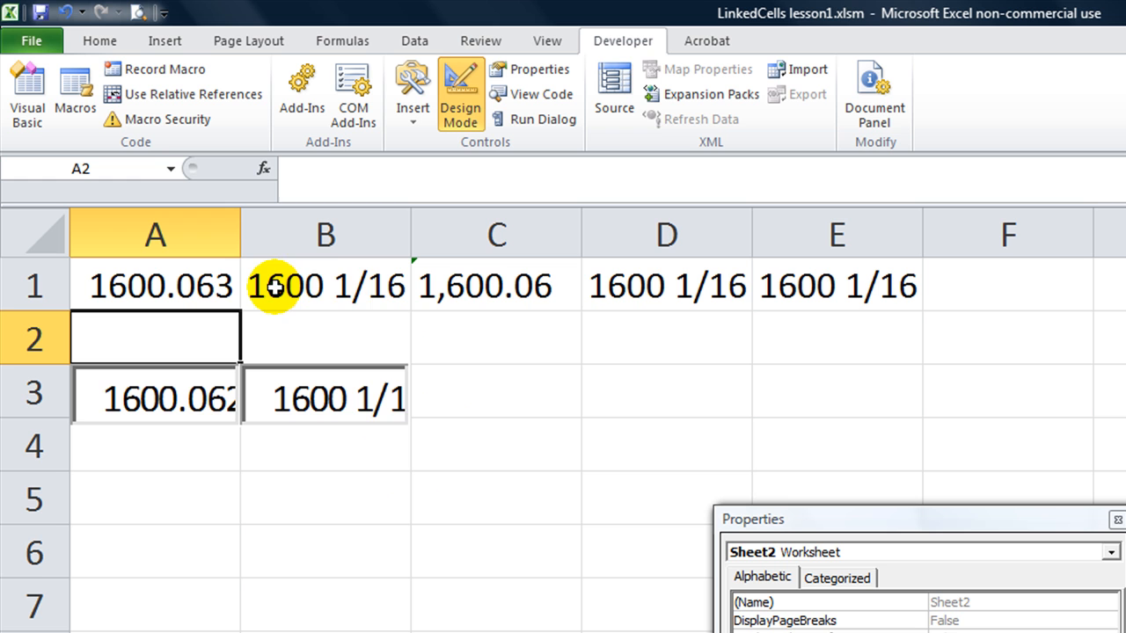
{"action": "mouse_move", "coordinate": [465, 290]}
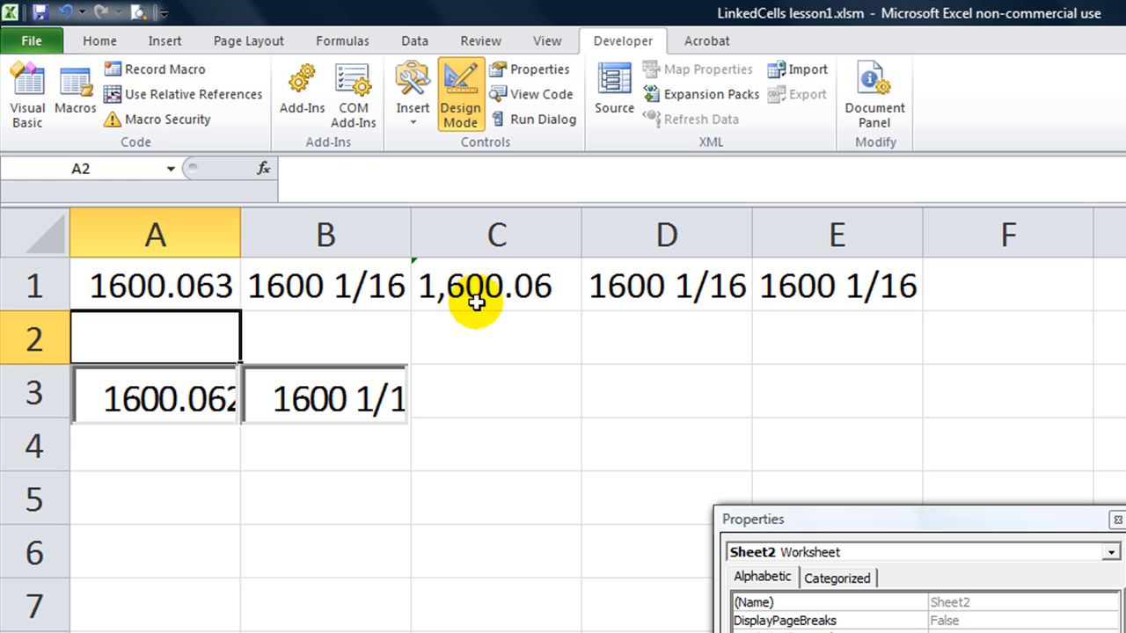
Enter =DOLLAR(A1,2) in D1 to show A1 as currency text, $1,600.06
{"action": "left_click", "coordinate": [665, 285]}
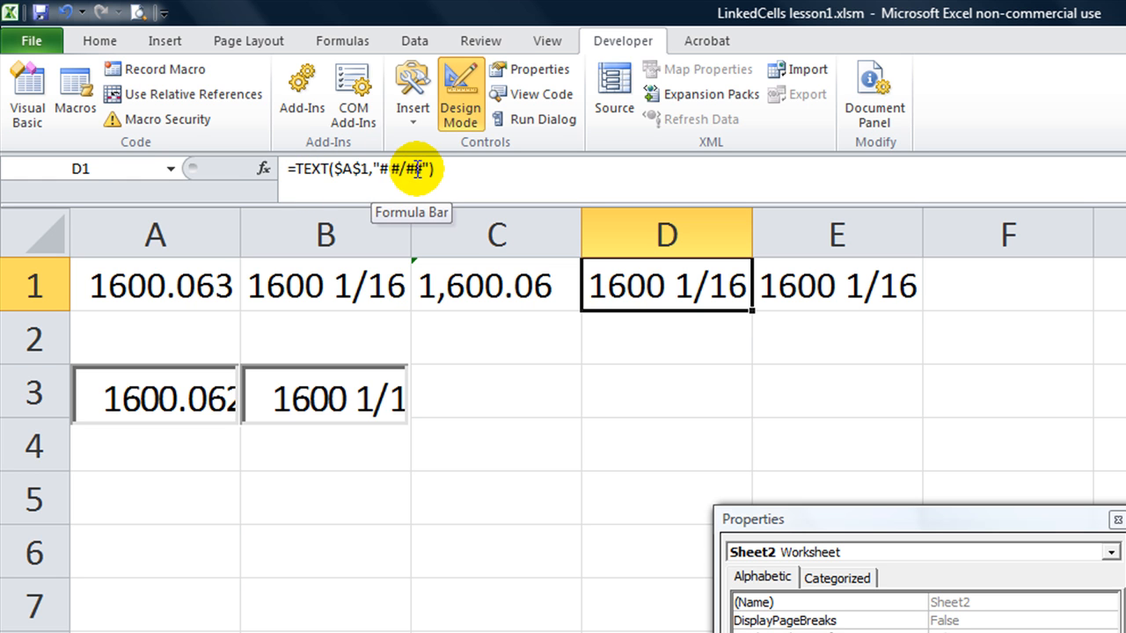
{"action": "type", "text": "=doll"}
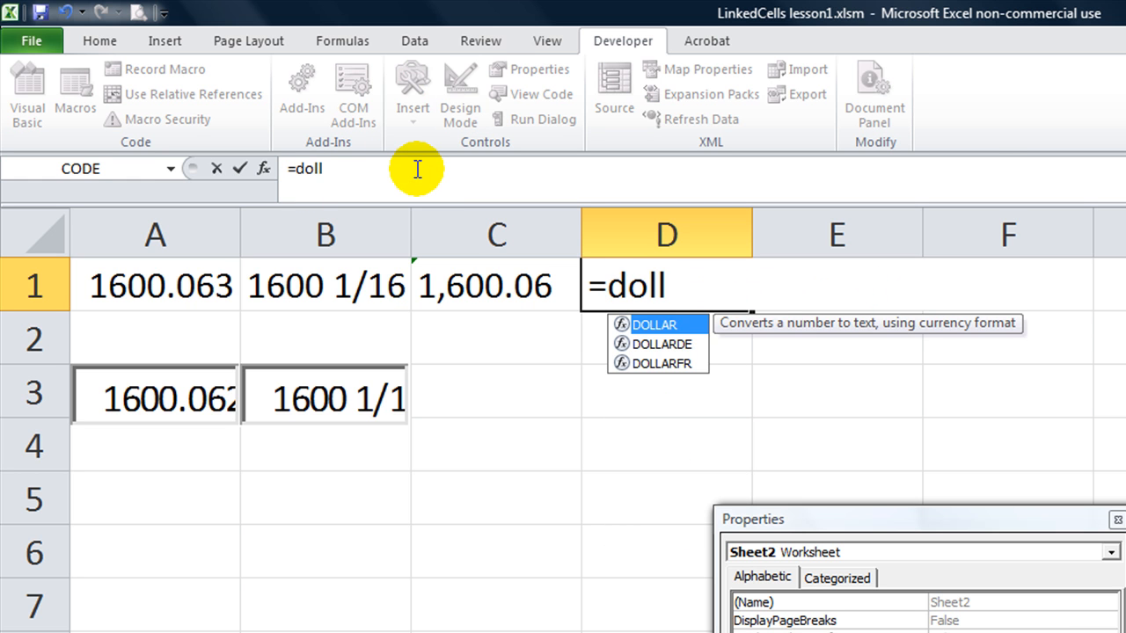
{"action": "left_click", "coordinate": [156, 286]}
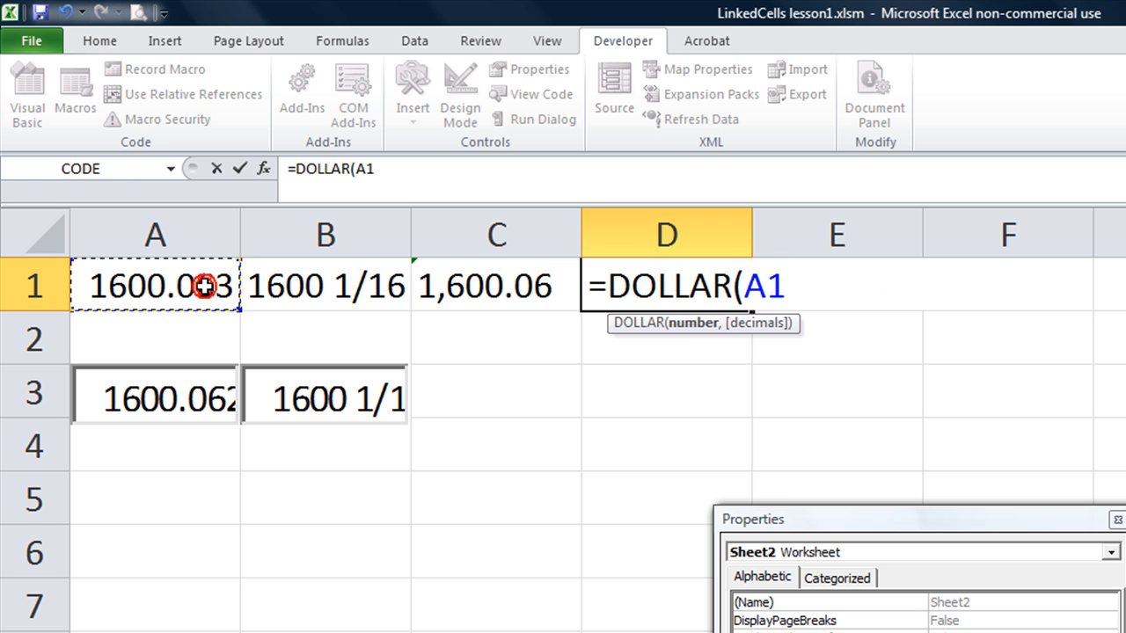
{"action": "type", "text": ",2)"}
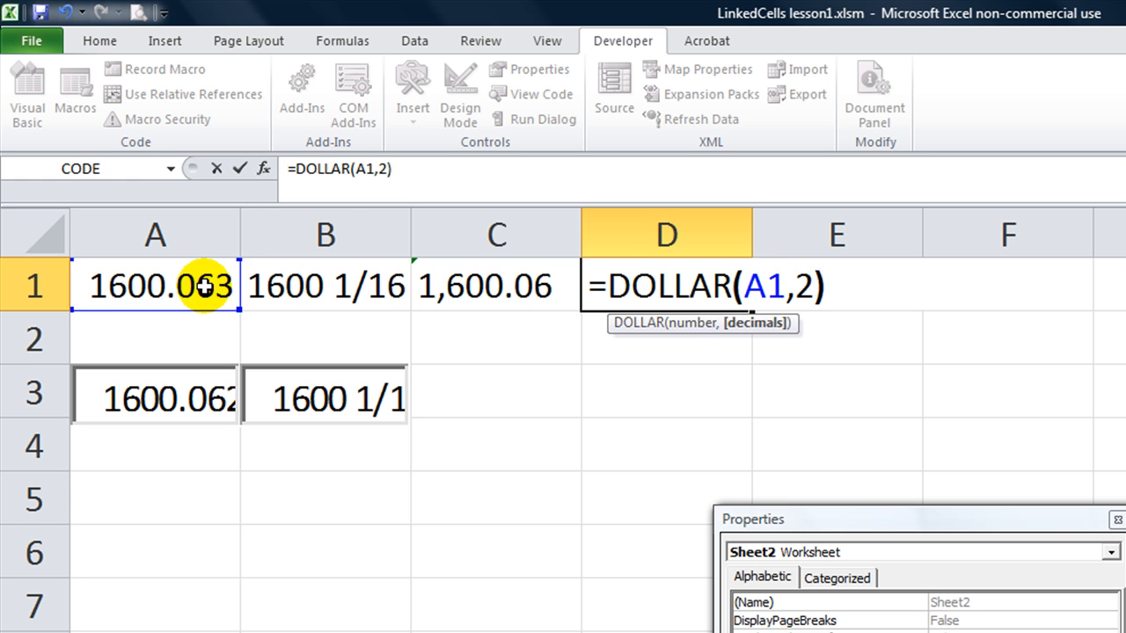
{"action": "left_click", "coordinate": [459, 94]}
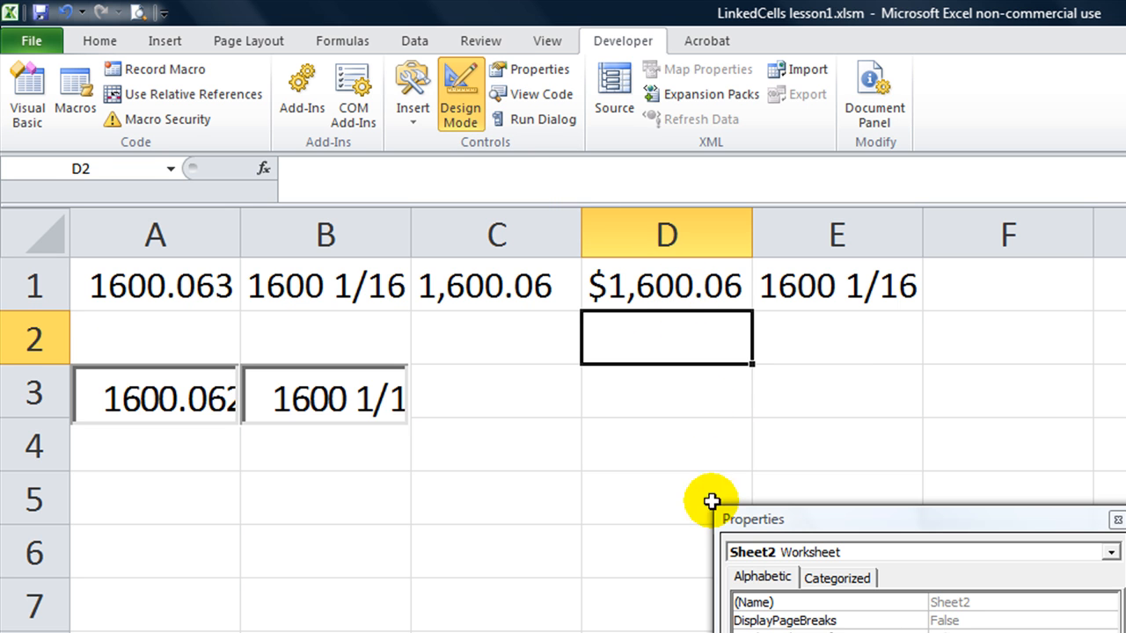
{"action": "left_click", "coordinate": [412, 95]}
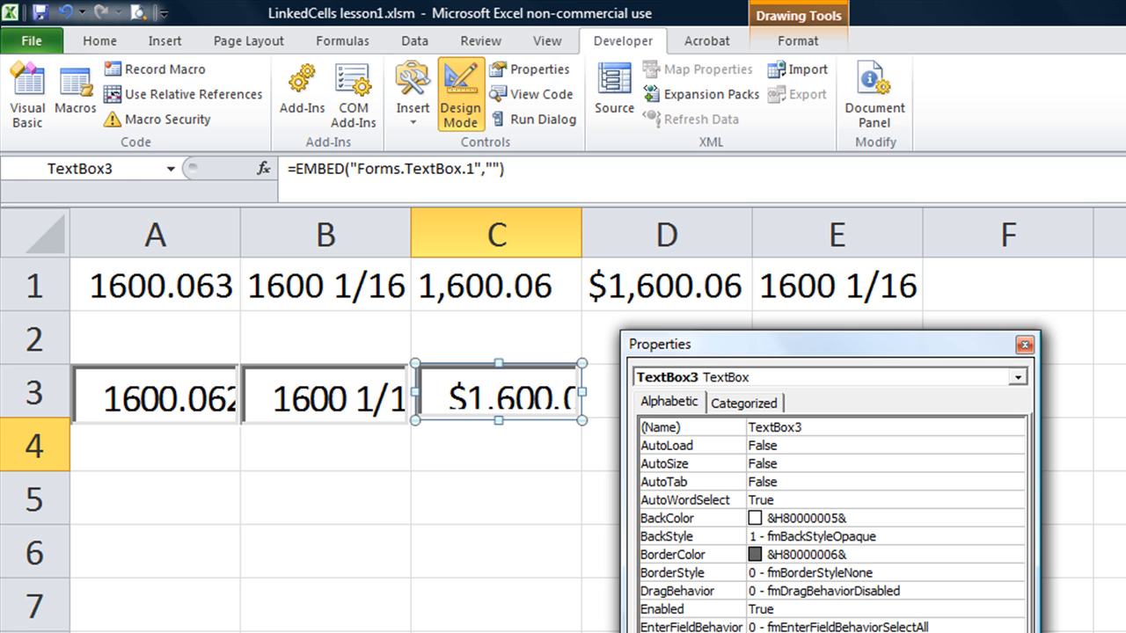
{"action": "mouse_move", "coordinate": [497, 423]}
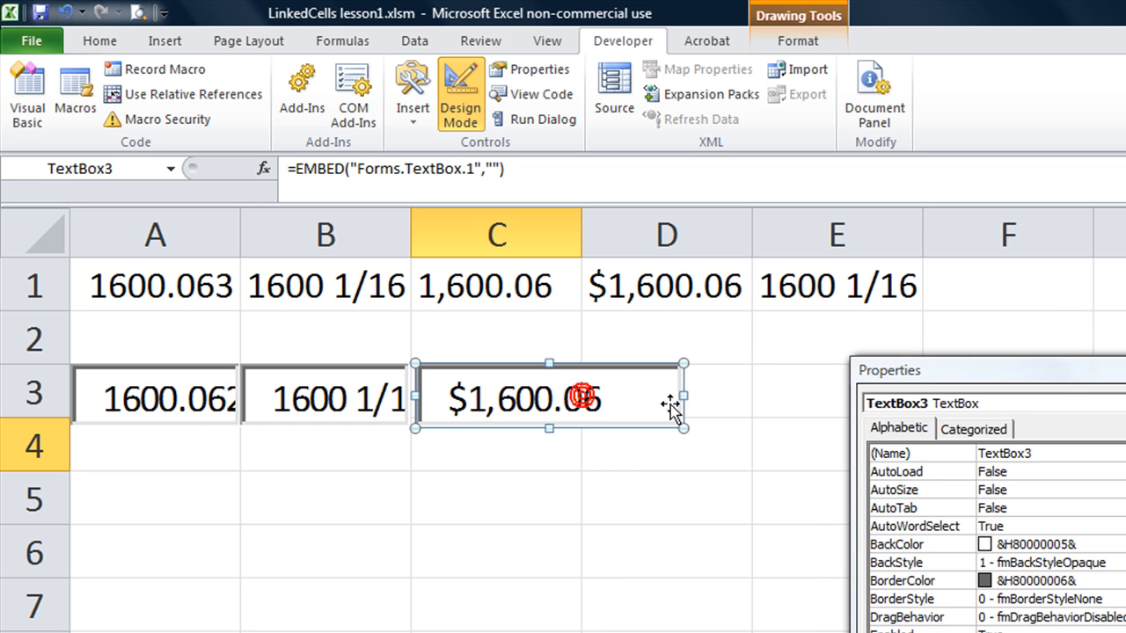
Move the third text box showing $1,600.06 down to D4 and deselect it
{"action": "left_click", "coordinate": [495, 497]}
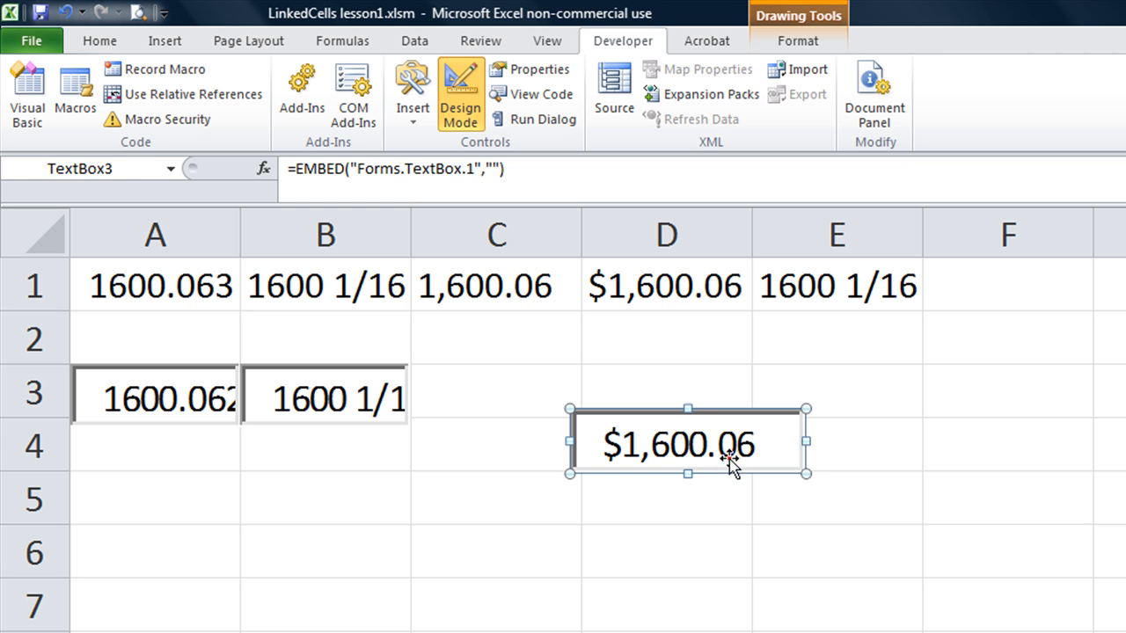
{"action": "left_click", "coordinate": [155, 285]}
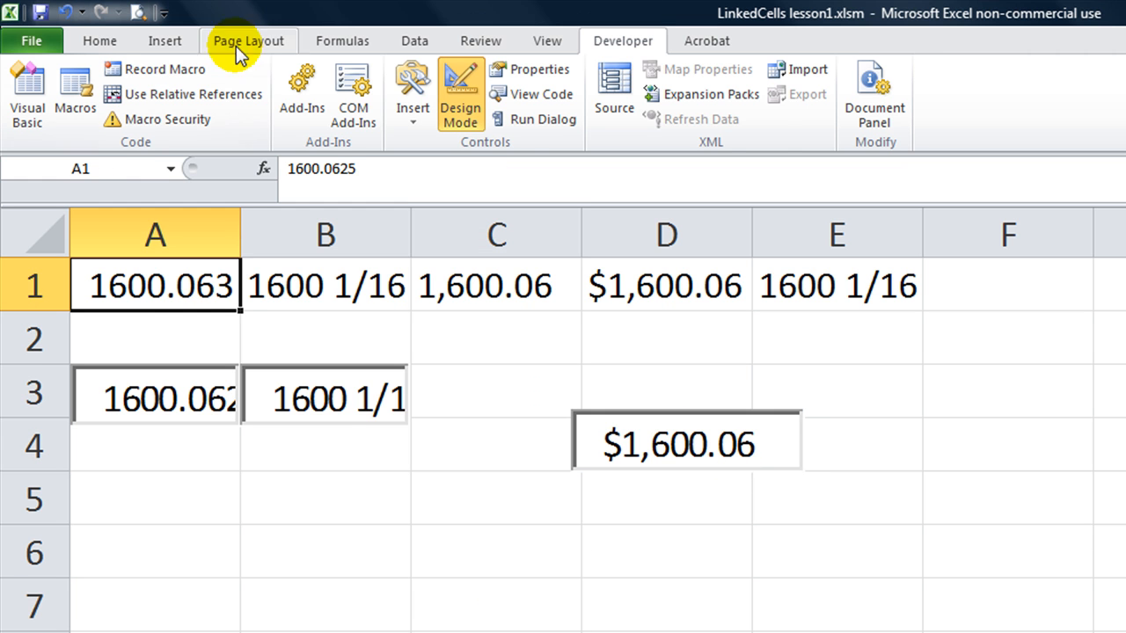
Give cell A1 a blue fill colour, then deselect it by moving to empty cell B4
{"action": "left_click", "coordinate": [99, 41]}
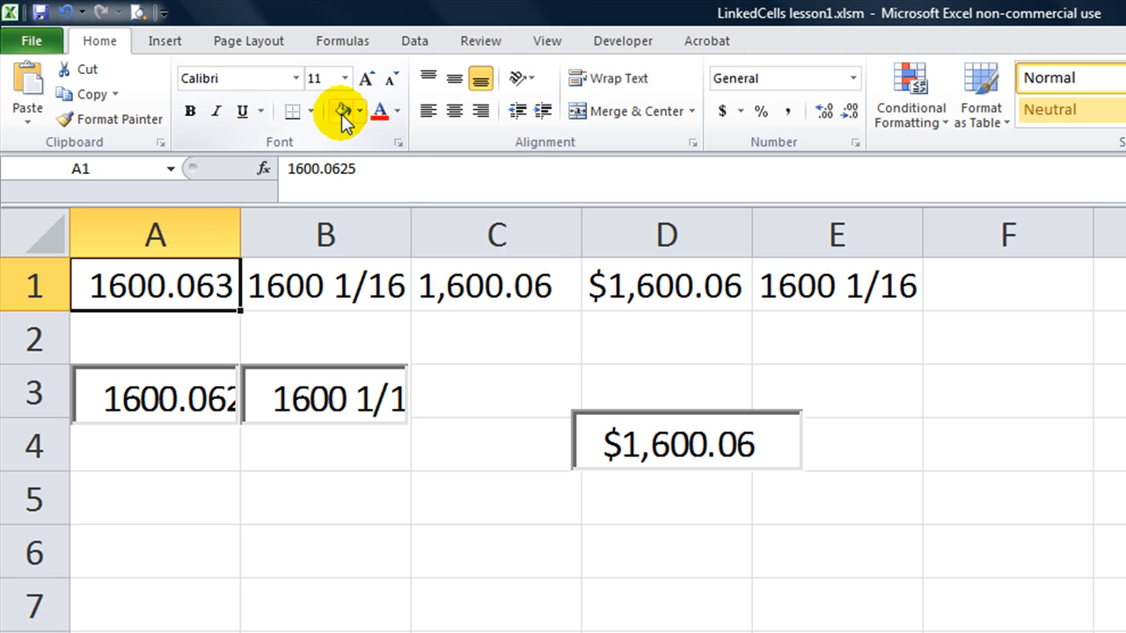
{"action": "left_click", "coordinate": [359, 111]}
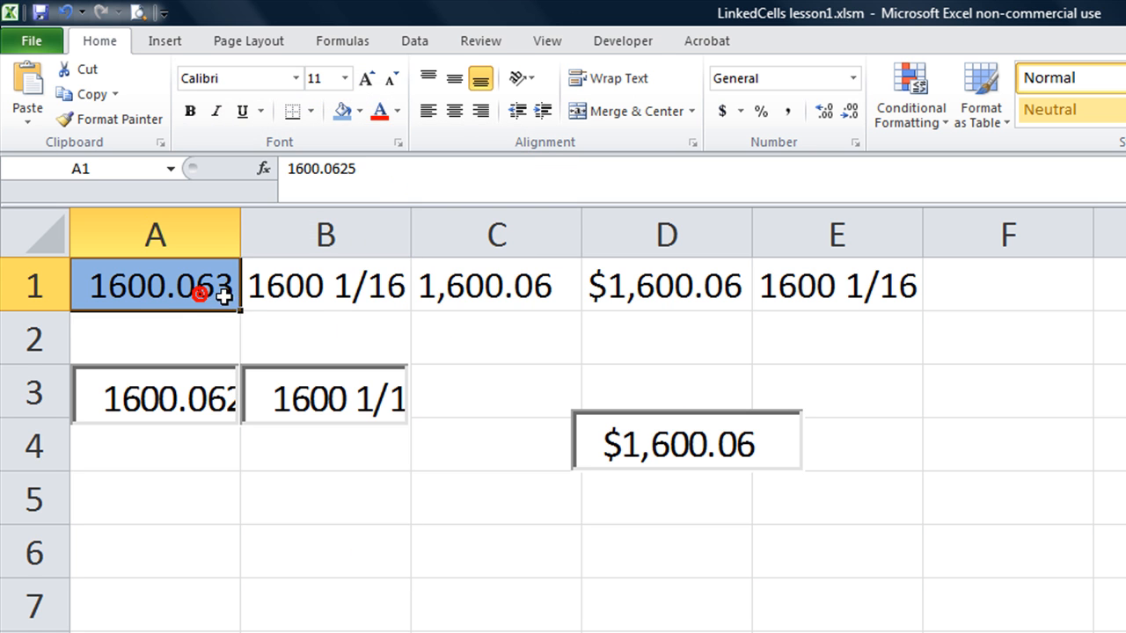
{"action": "mouse_move", "coordinate": [351, 306]}
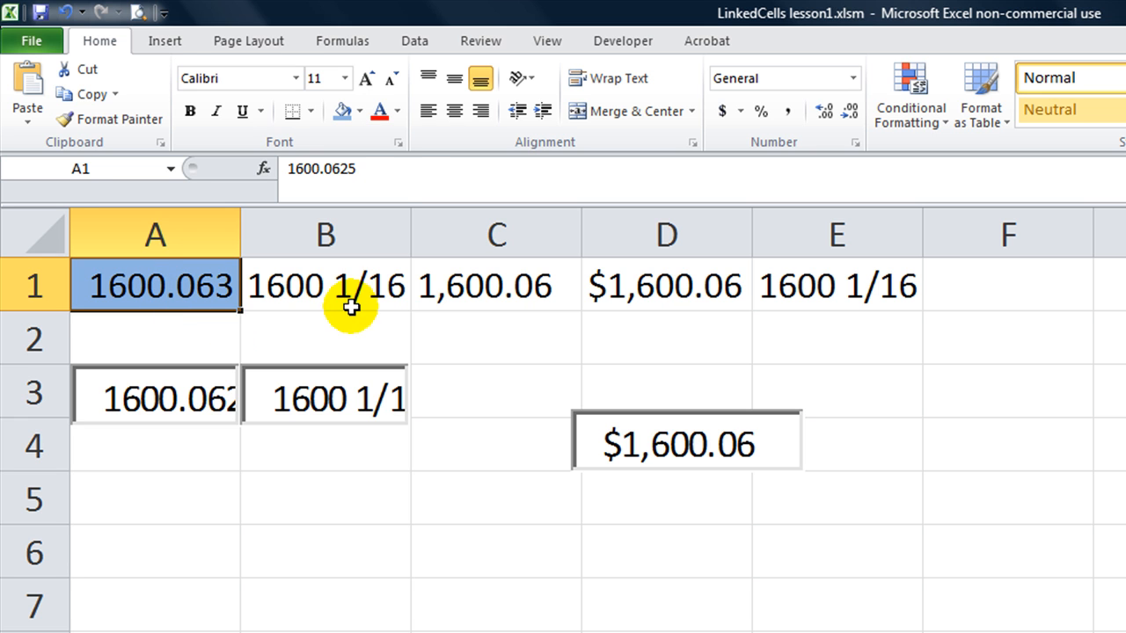
{"action": "left_click", "coordinate": [324, 285]}
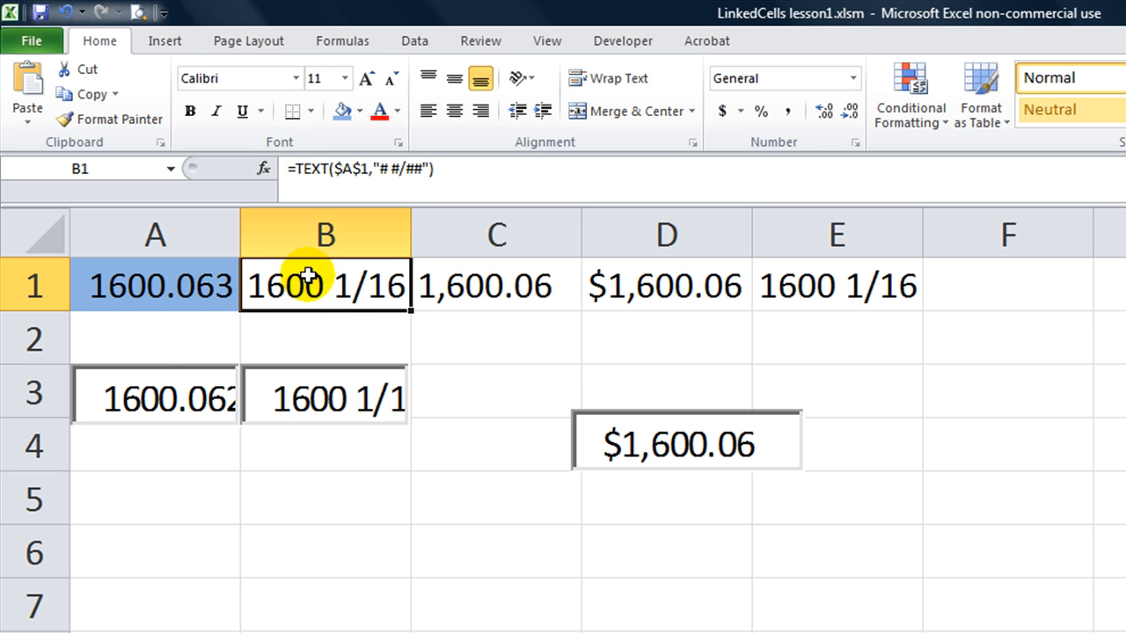
{"action": "mouse_move", "coordinate": [280, 301]}
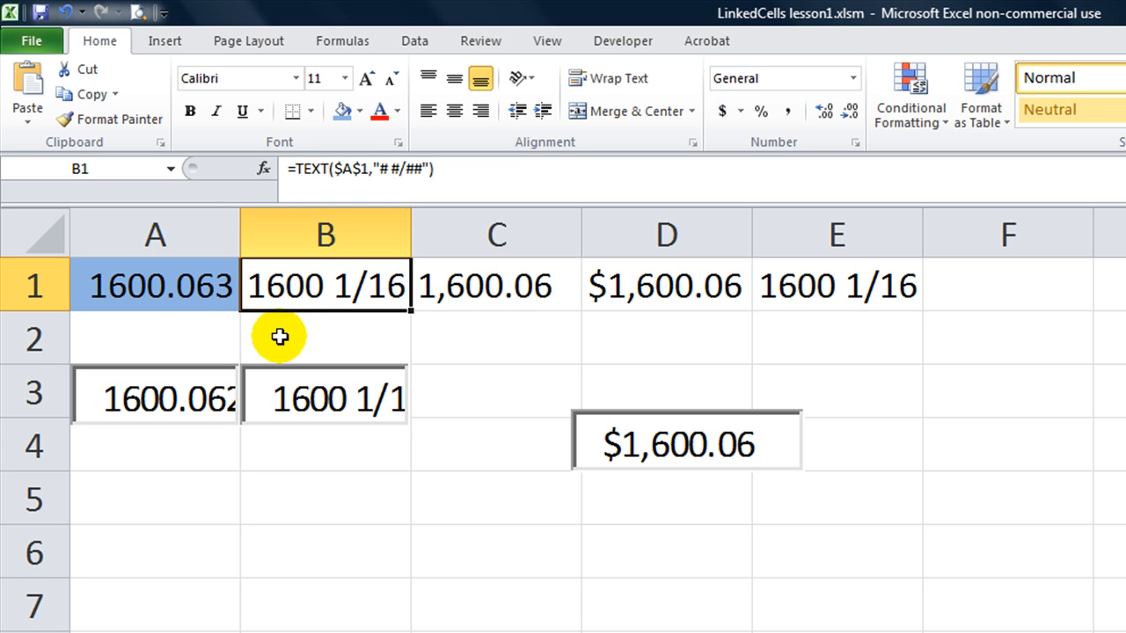
{"action": "mouse_move", "coordinate": [396, 235]}
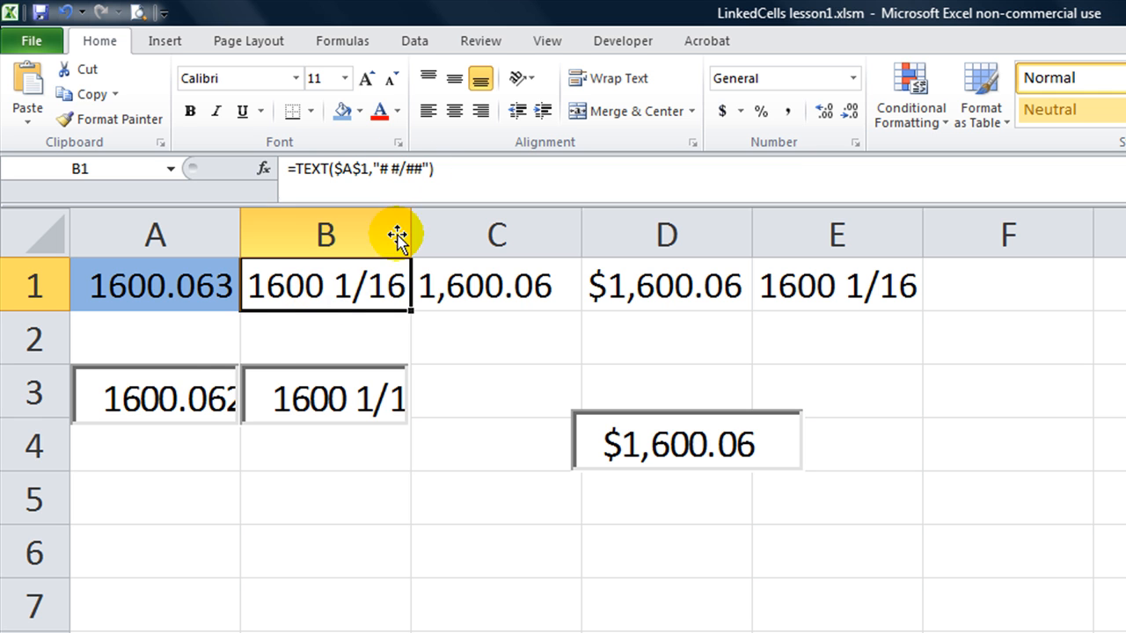
{"action": "mouse_move", "coordinate": [145, 404]}
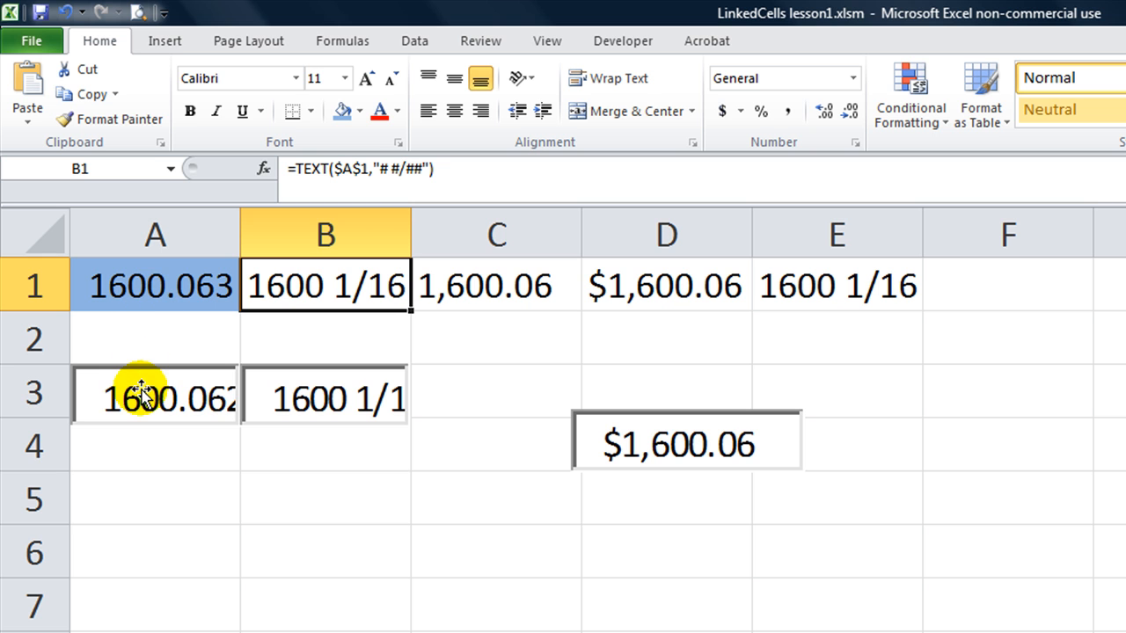
{"action": "mouse_move", "coordinate": [300, 445]}
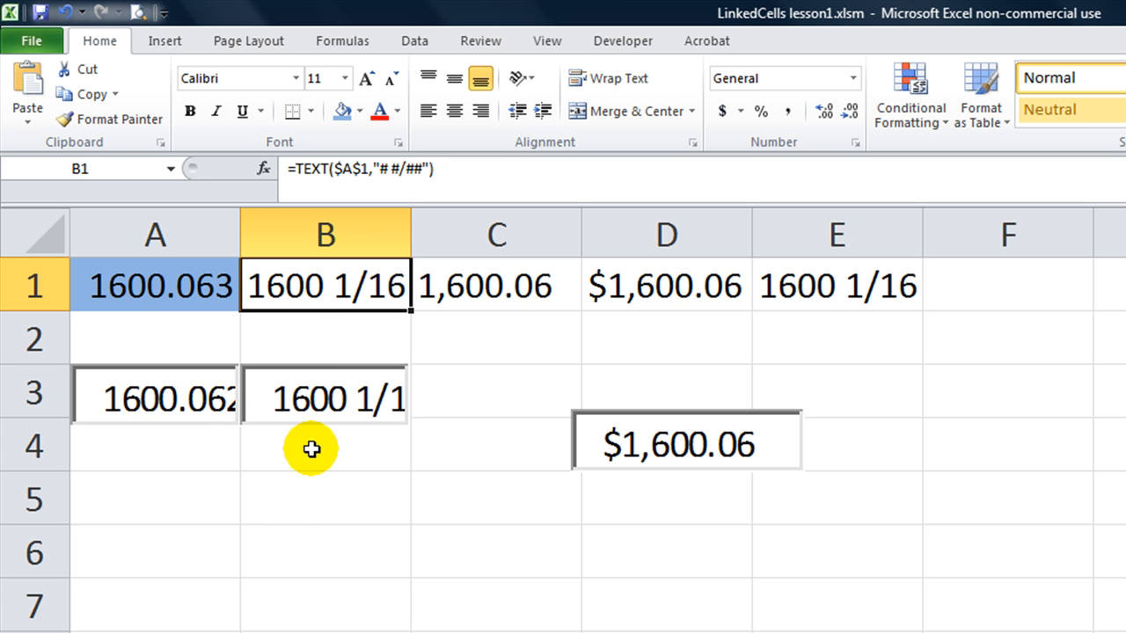
{"action": "left_click", "coordinate": [623, 41]}
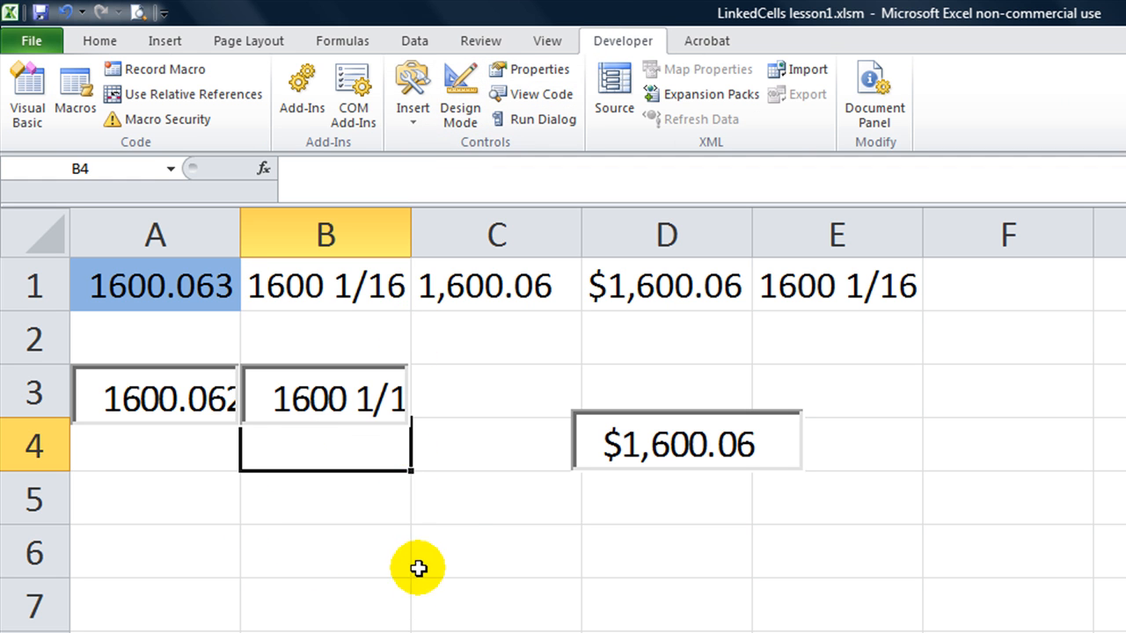
{"action": "mouse_move", "coordinate": [453, 529]}
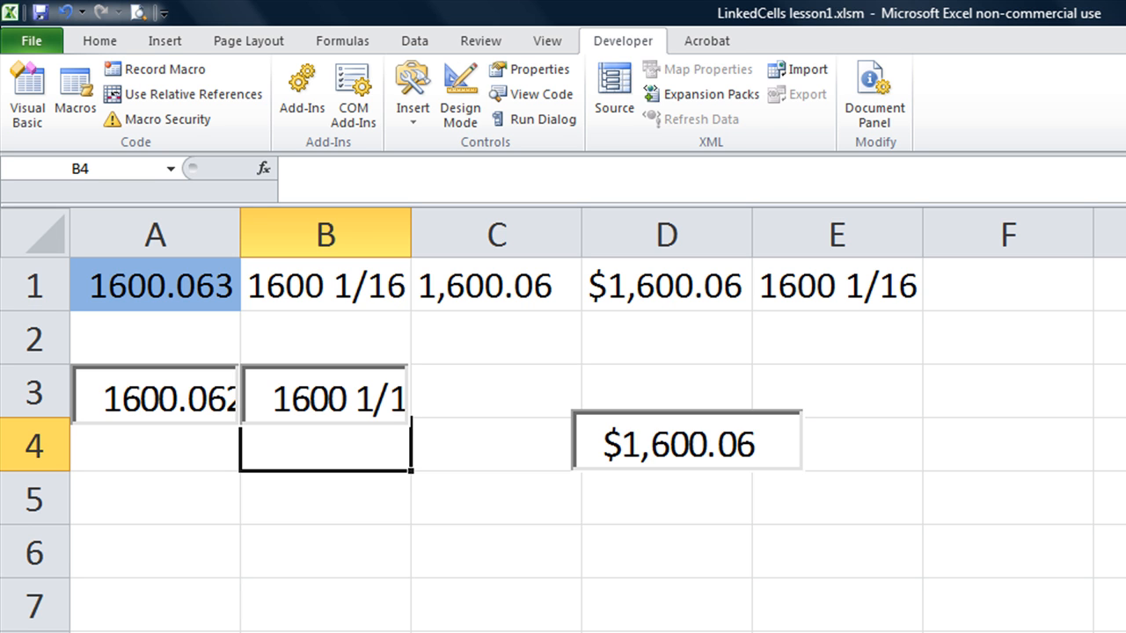
{"action": "mouse_move", "coordinate": [673, 123]}
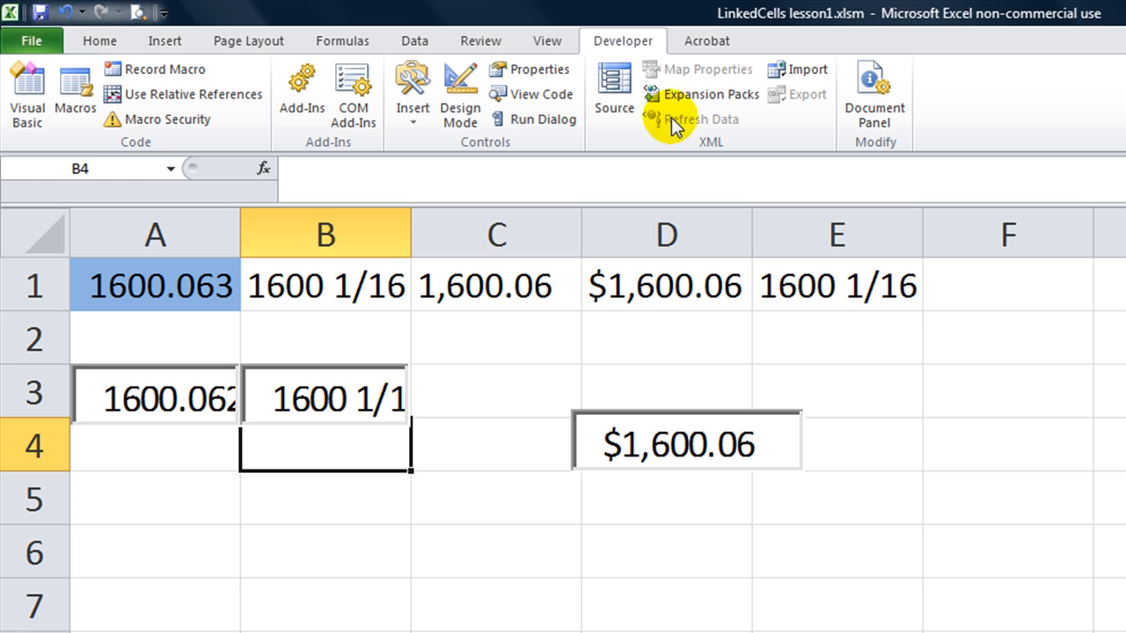
{"action": "mouse_move", "coordinate": [855, 24]}
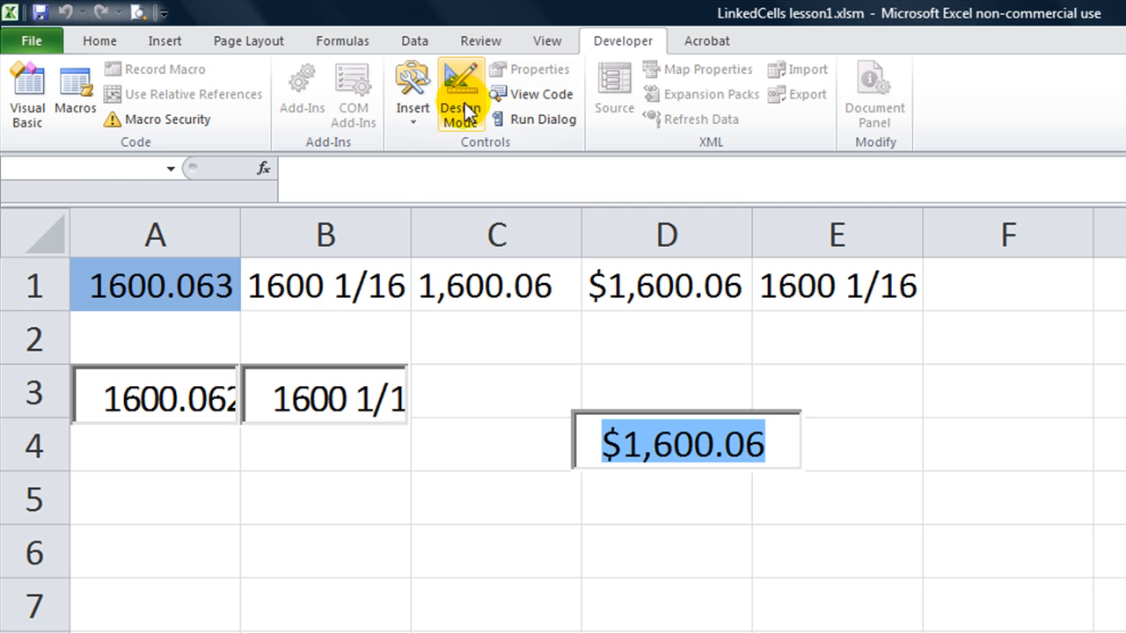
{"action": "left_click", "coordinate": [325, 498]}
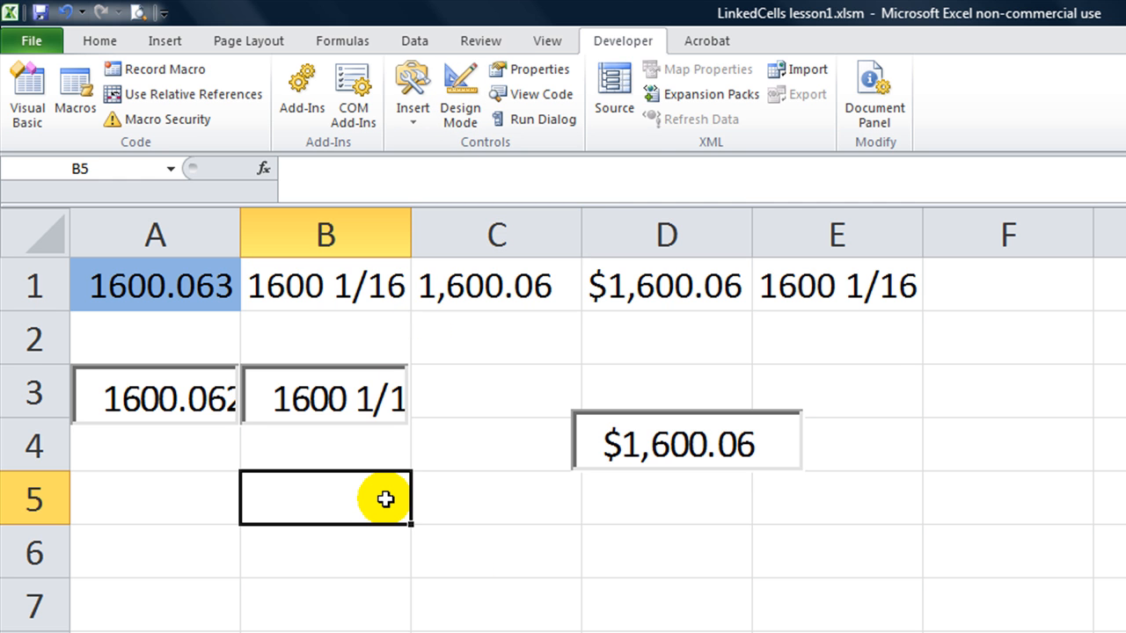